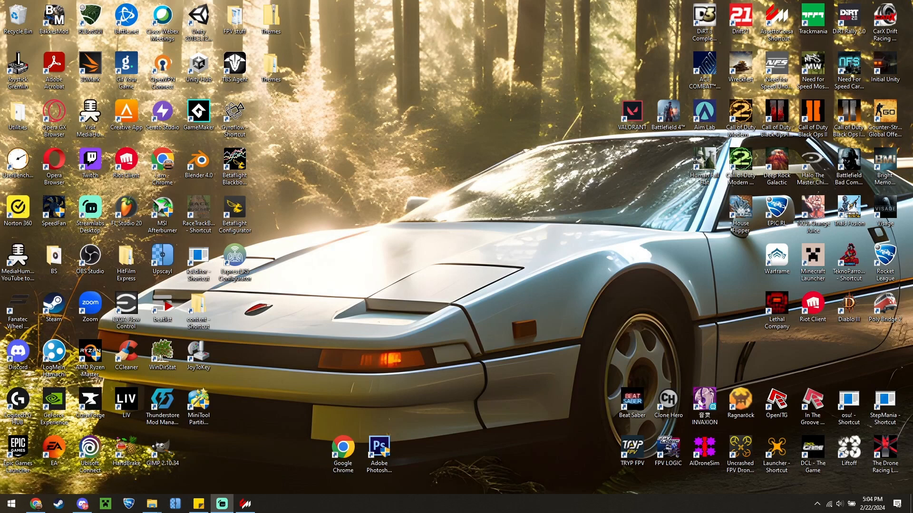
mouse_move(169, 202)
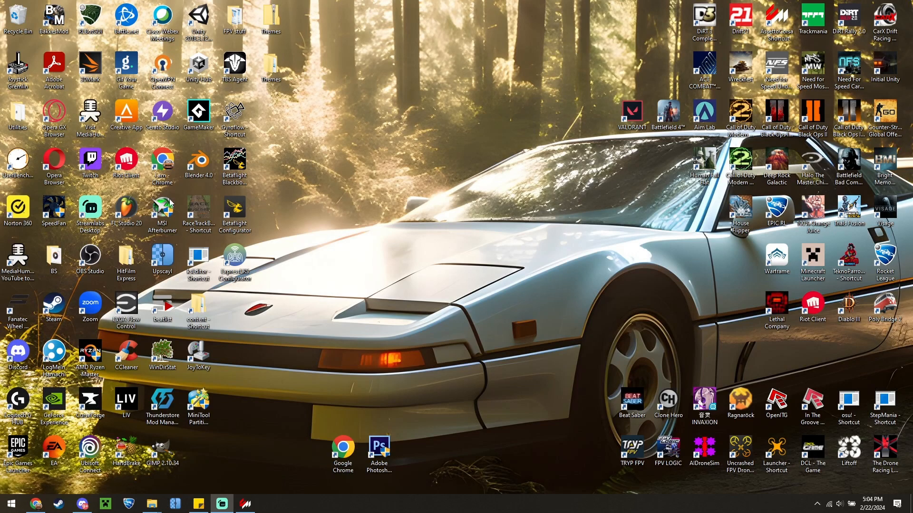
mouse_move(480, 209)
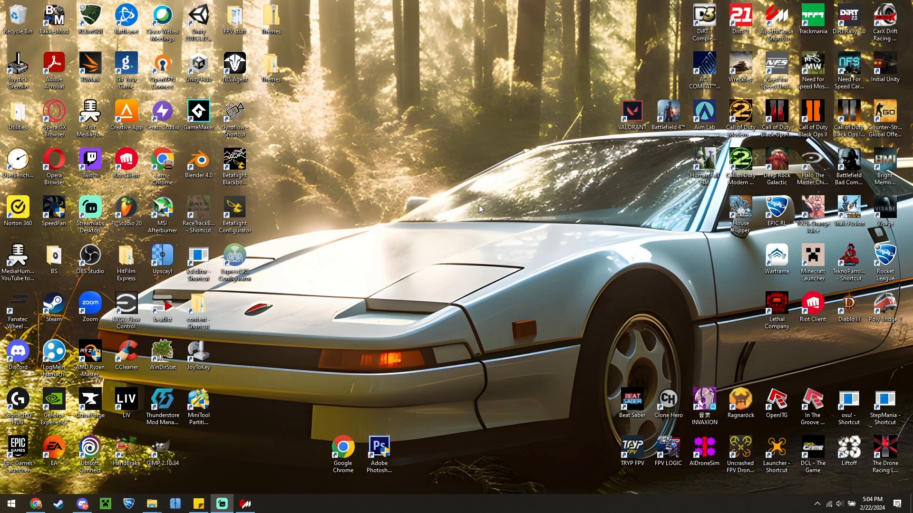
mouse_move(517, 175)
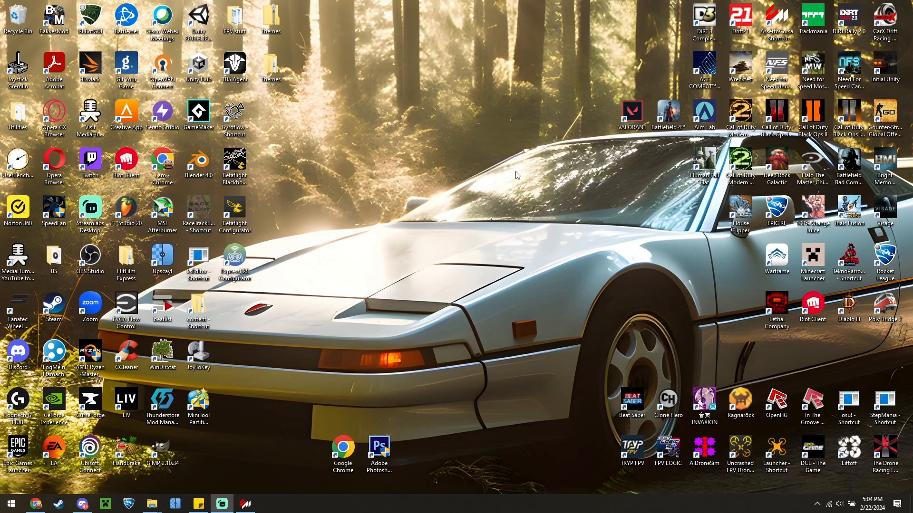
Step: Launch Race Track Builder and open the existing newMap1 venue project
click(197, 212)
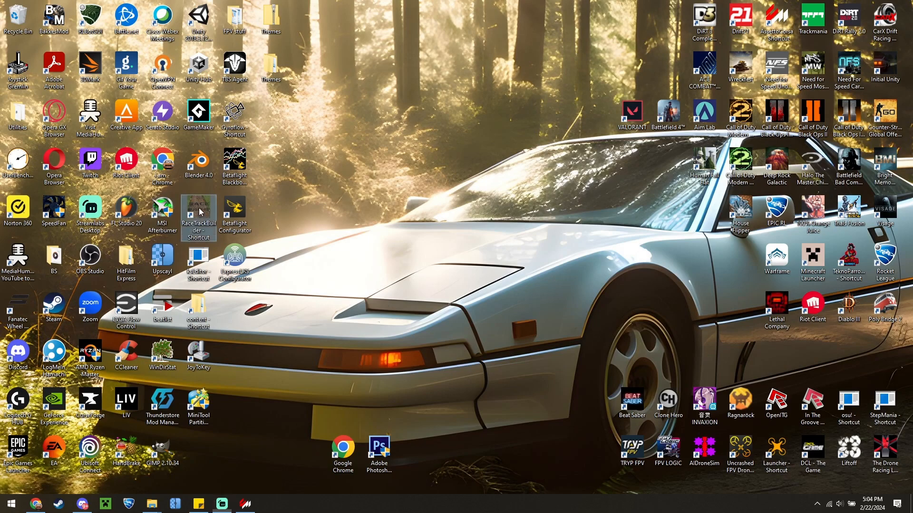
double_click(198, 209)
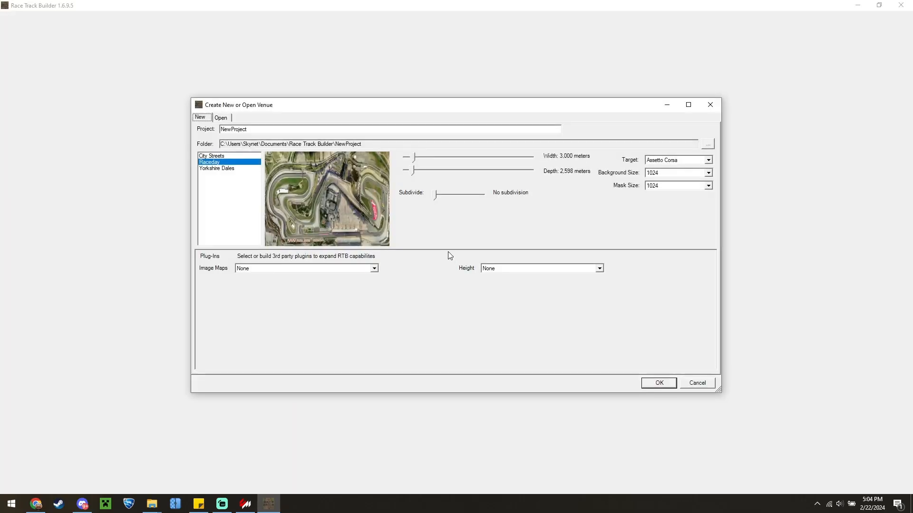
click(220, 117)
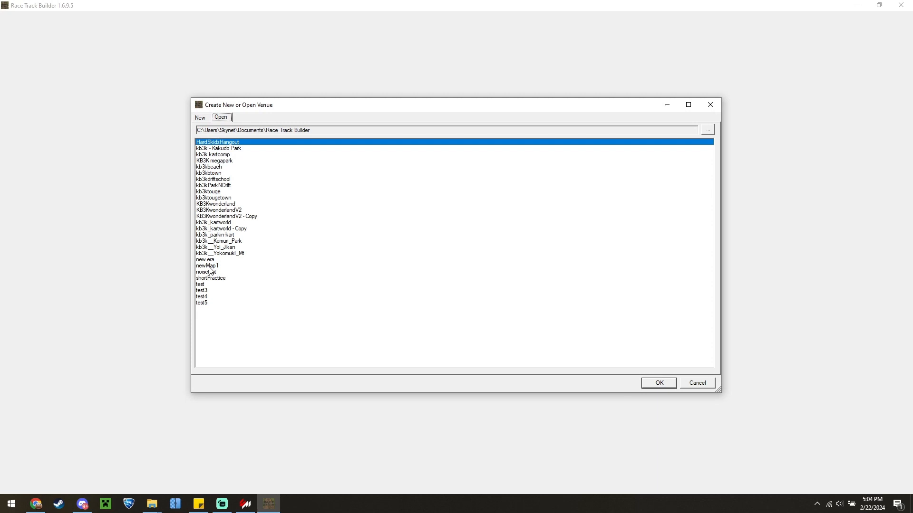
click(208, 265)
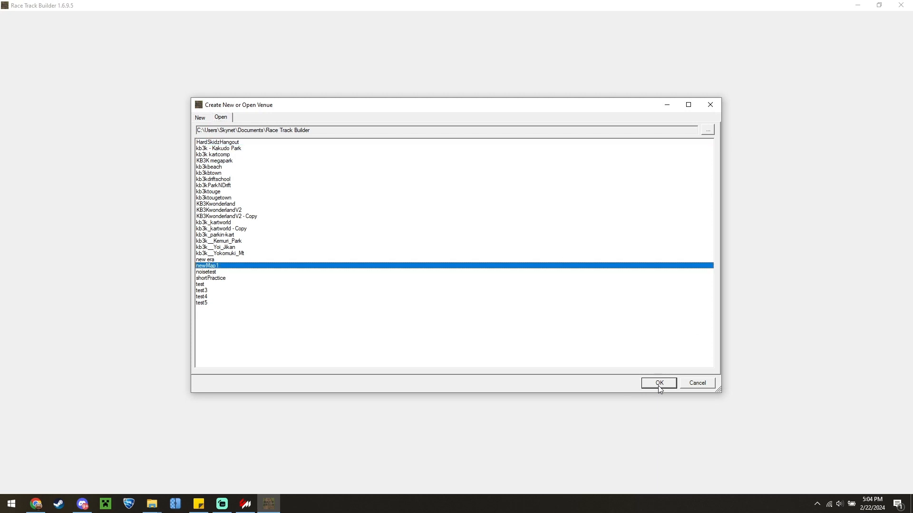
click(658, 383)
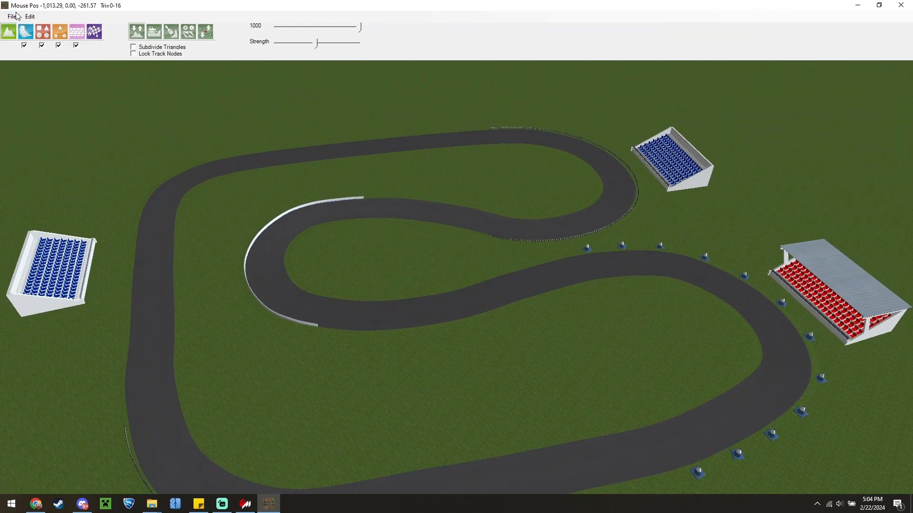
Step: Confirm Default_XPack_for_EVO2 is enabled in the venue's eXpansion Packs settings
click(29, 16)
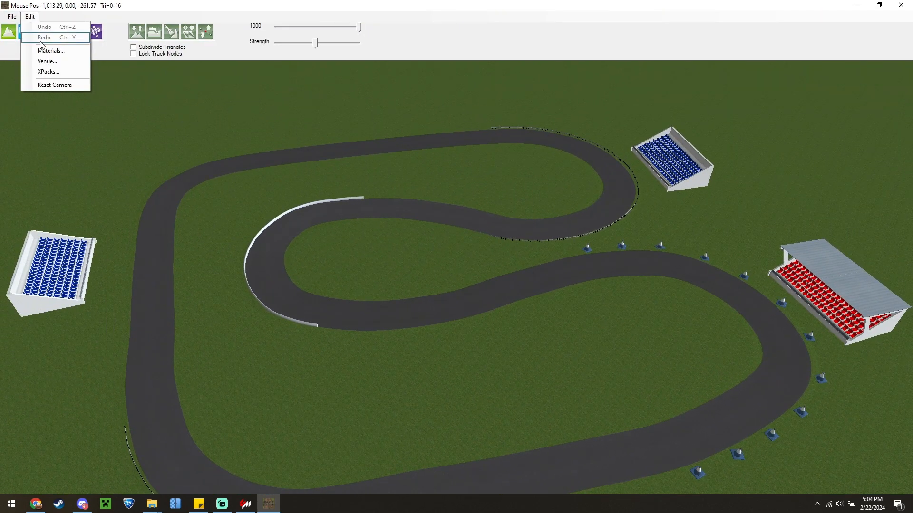
click(46, 61)
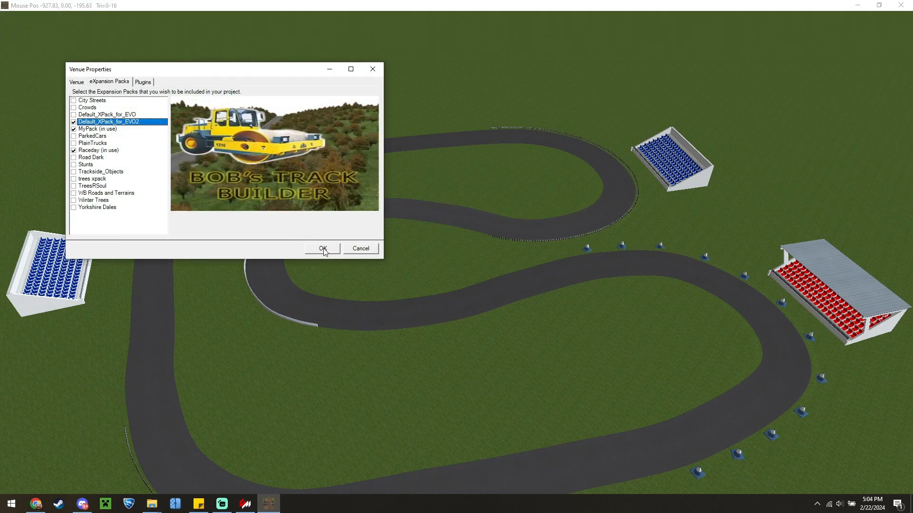
click(322, 248)
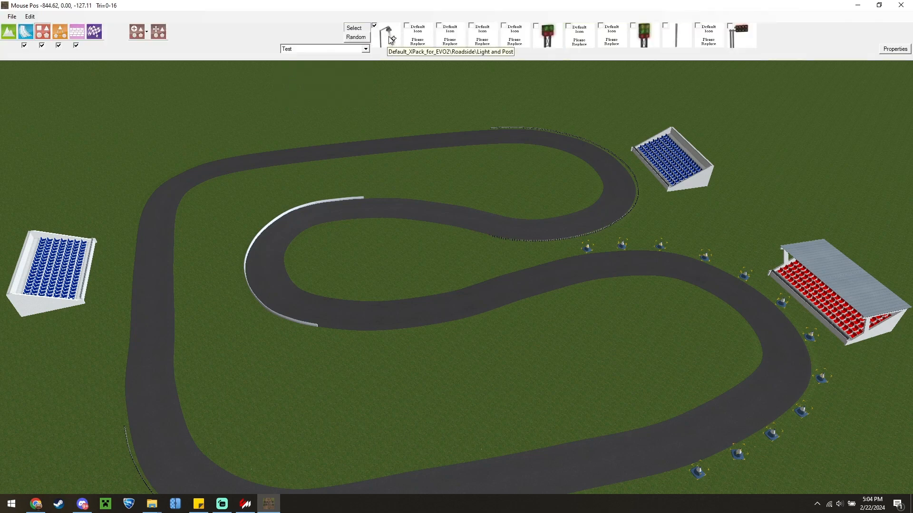
Step: Place Light and Post roadside objects at spots along the newMap1 track
click(137, 31)
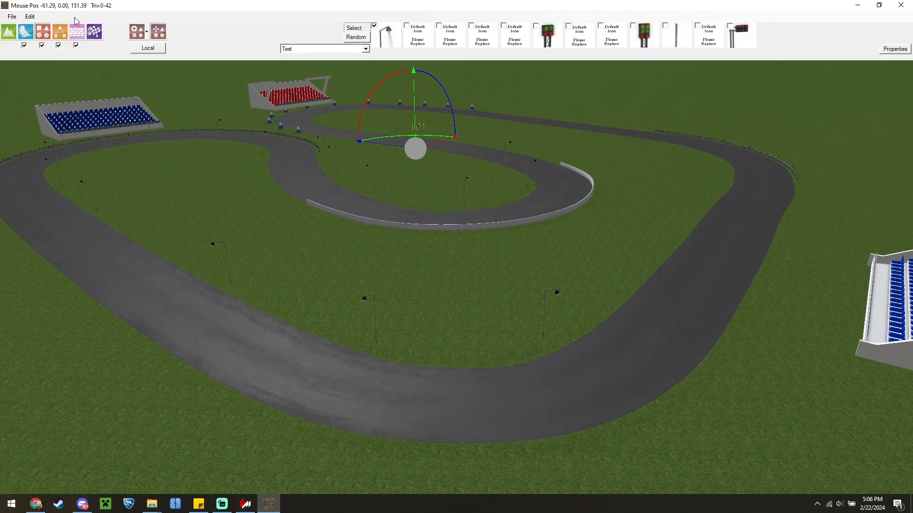
Step: Export everything for the newMap1 track and close Race Track Builder
click(12, 16)
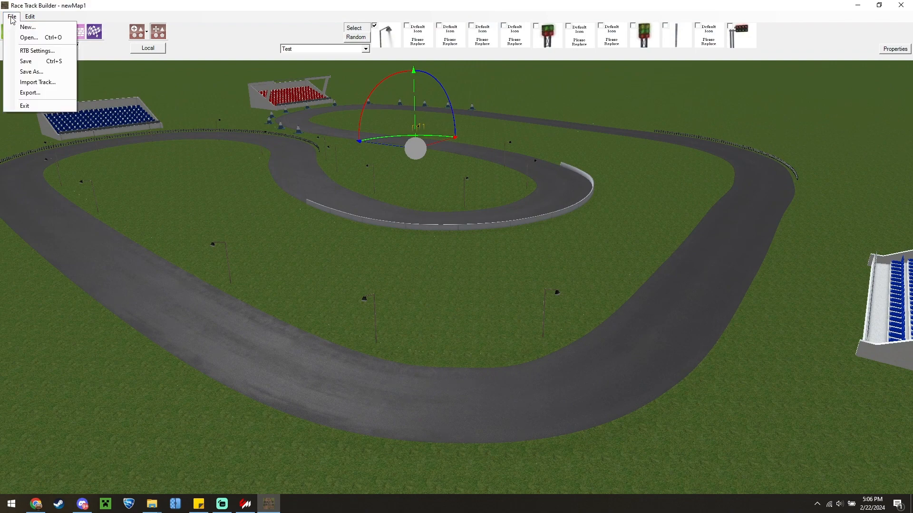
click(30, 92)
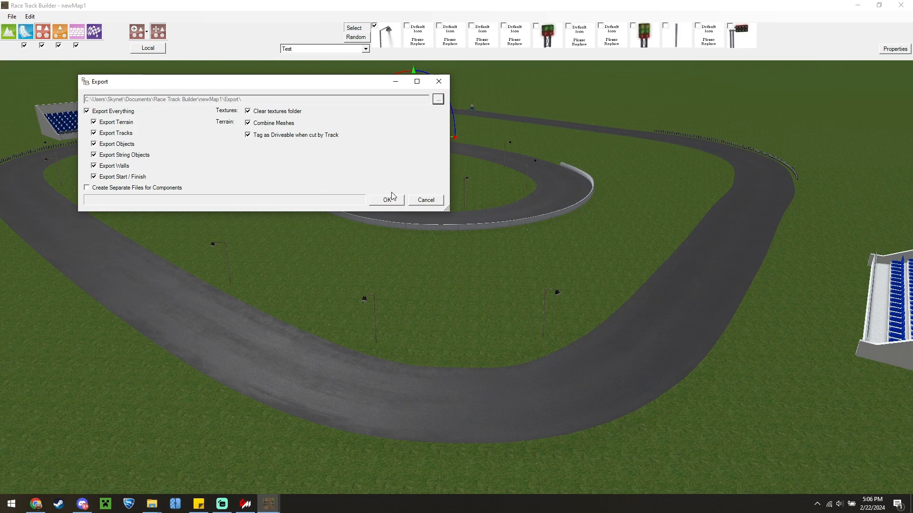
click(386, 200)
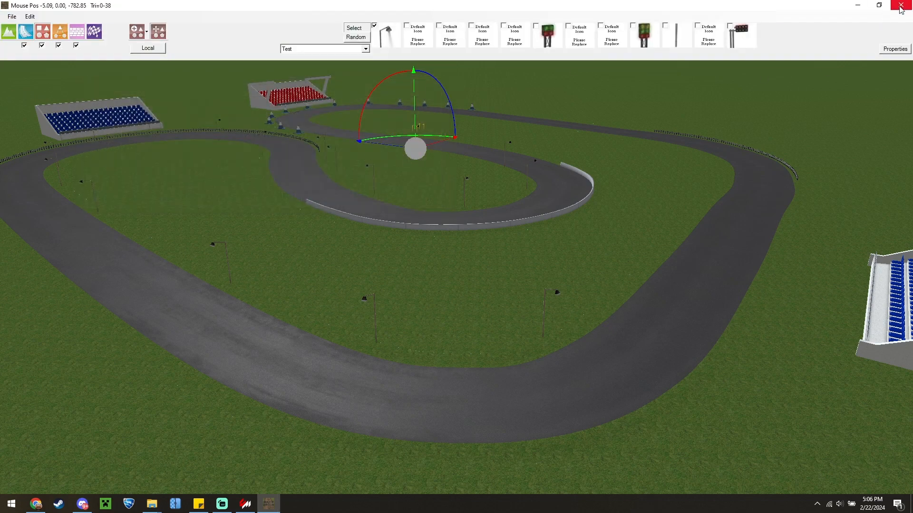
click(900, 6)
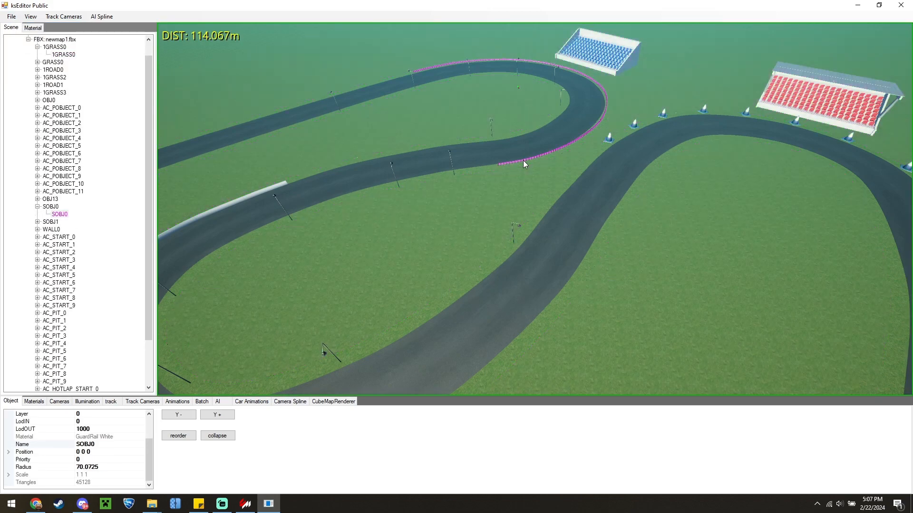
Step: Rename the grandstand object to 1WALL_001 in the newmap1 scene's Object panel
double_click(85, 444)
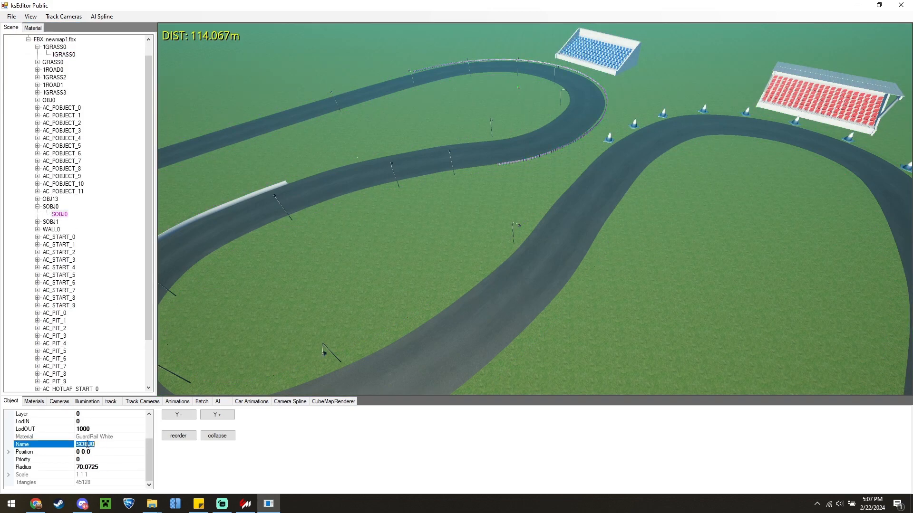
click(85, 444)
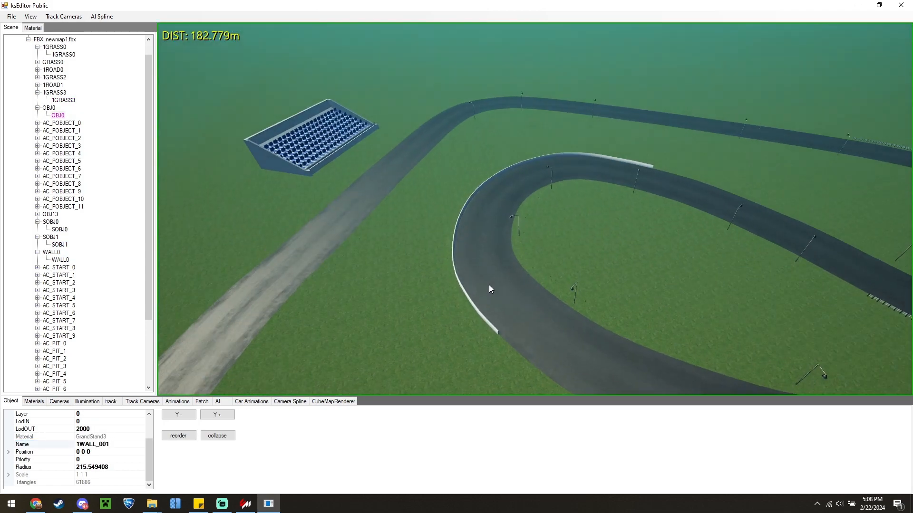
click(10, 17)
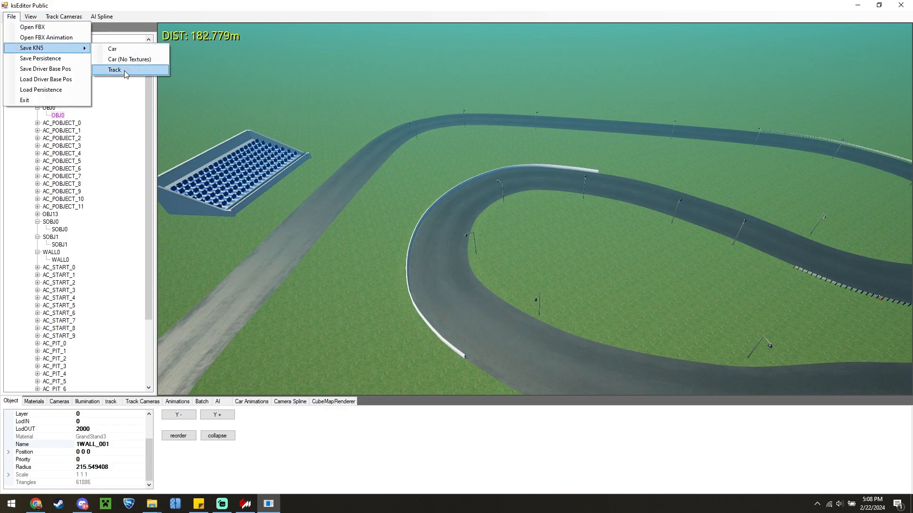
Step: Save the scene as a track KN5 over the existing newmap1 in the Export folder
click(115, 69)
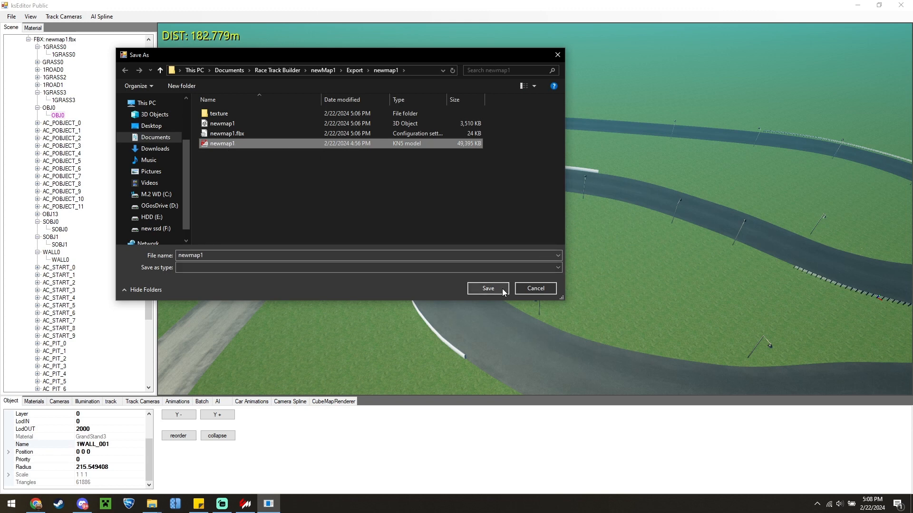
click(487, 288)
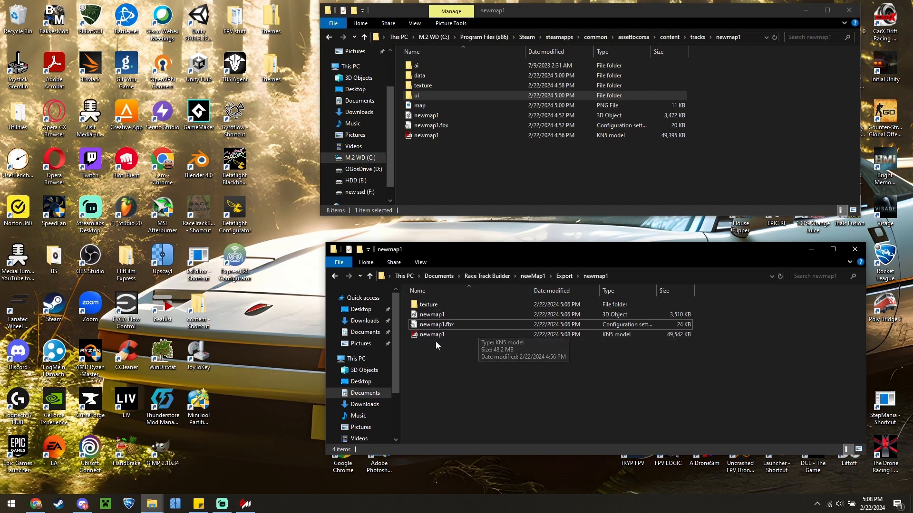
Step: Paste the exported newmap1 files into the Assetto Corsa track folder and switch to Content Manager
right_click(437, 345)
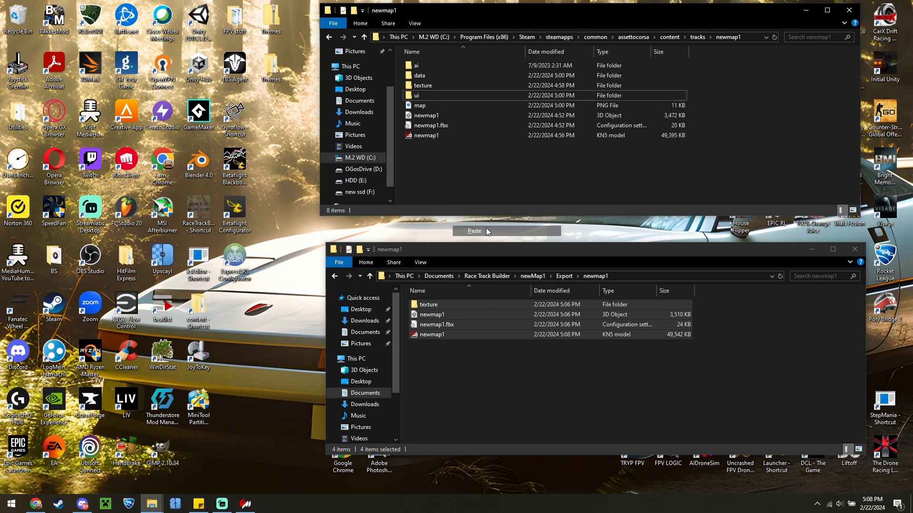
click(473, 231)
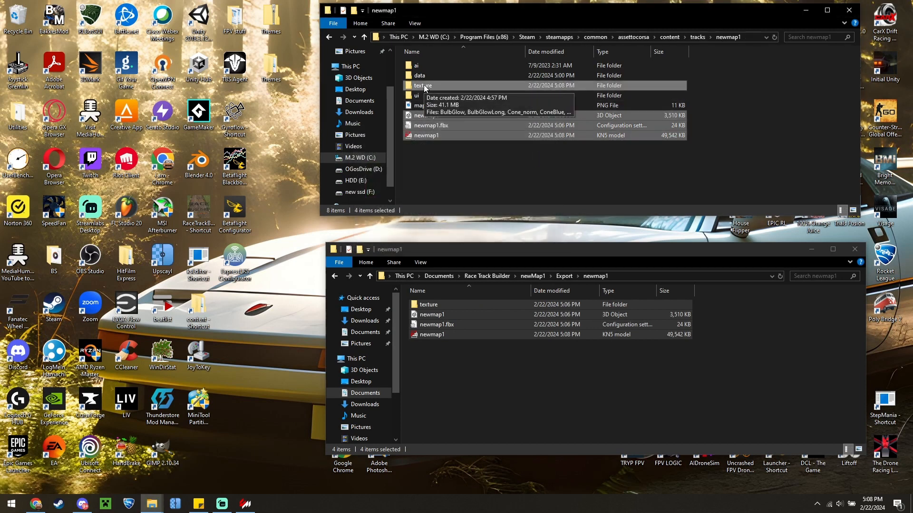
mouse_move(425, 135)
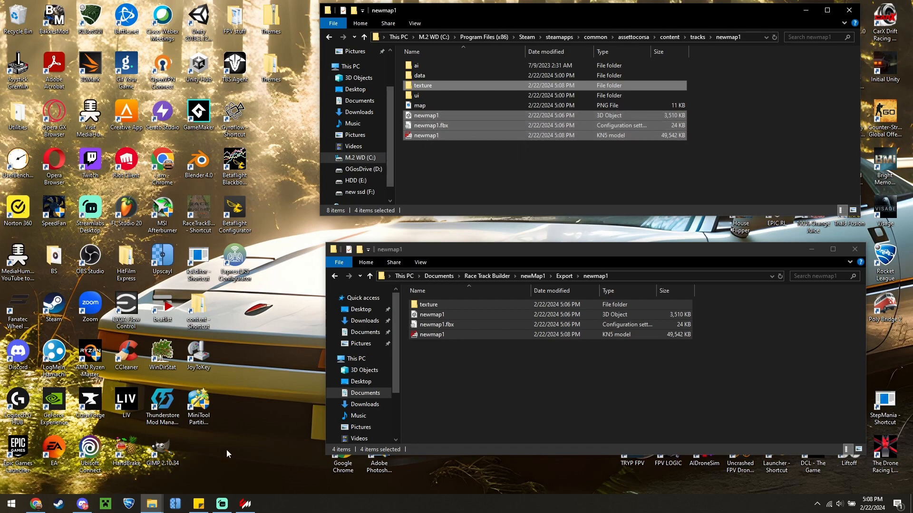
click(245, 504)
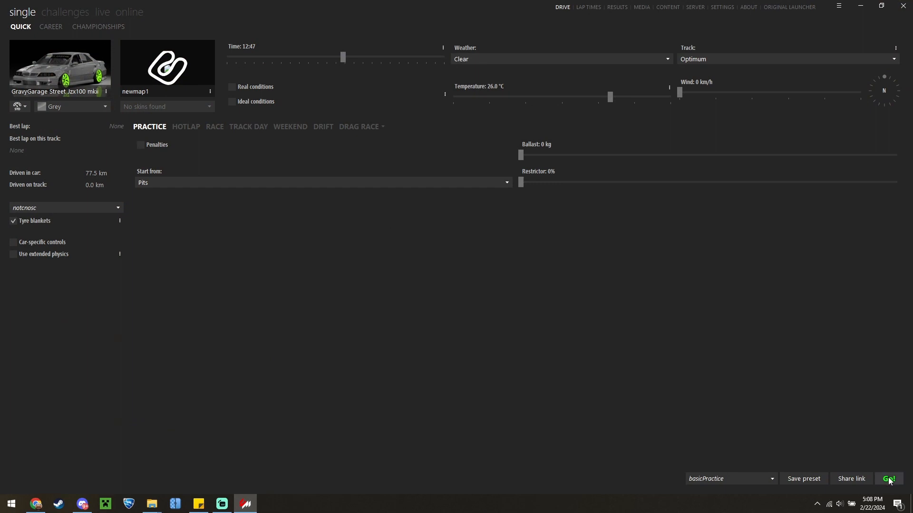
Step: Start a Quick Drive practice session on newmap1 from Content Manager
click(888, 478)
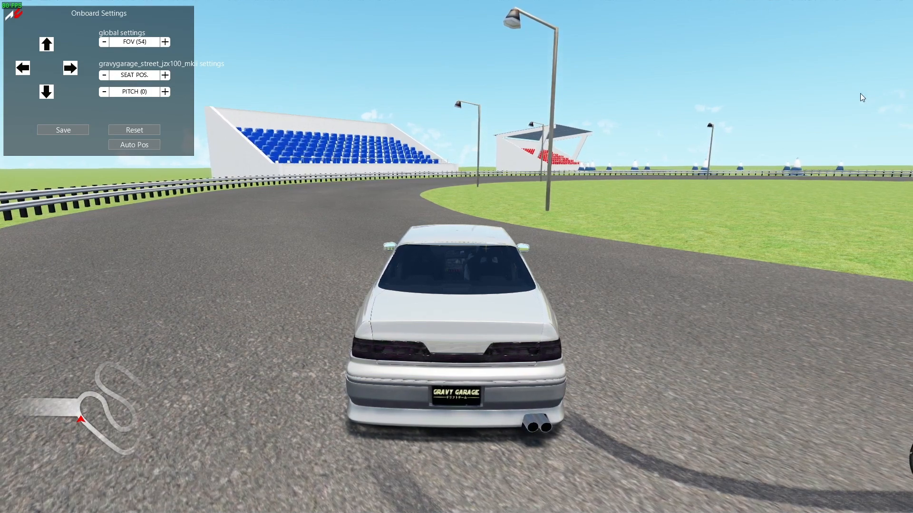
Step: Inspect a light post with the Objects Inspector, revealing mesh OBJ13_SUB1 and material LIGHTA
click(901, 12)
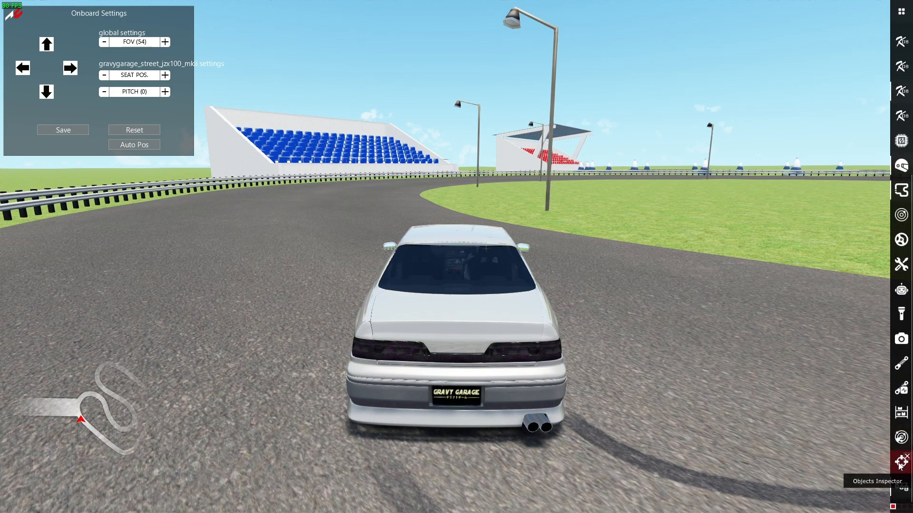
click(901, 465)
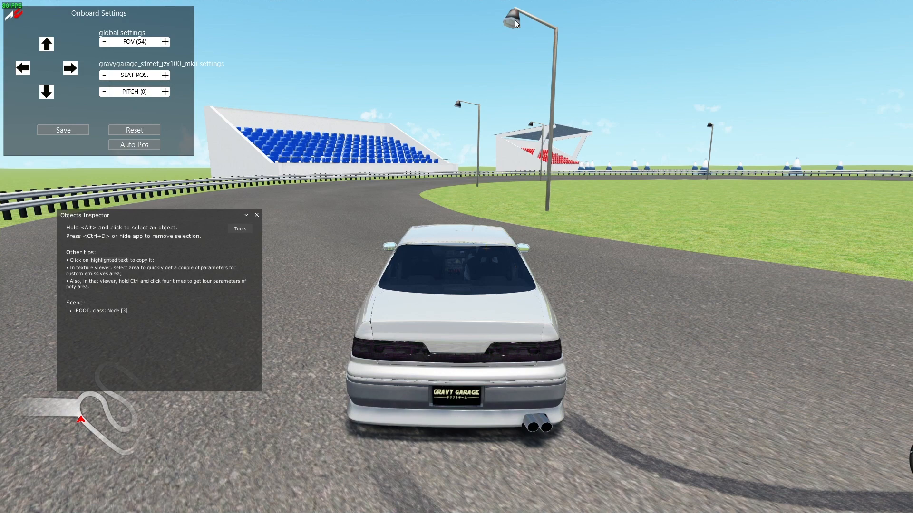
click(511, 19)
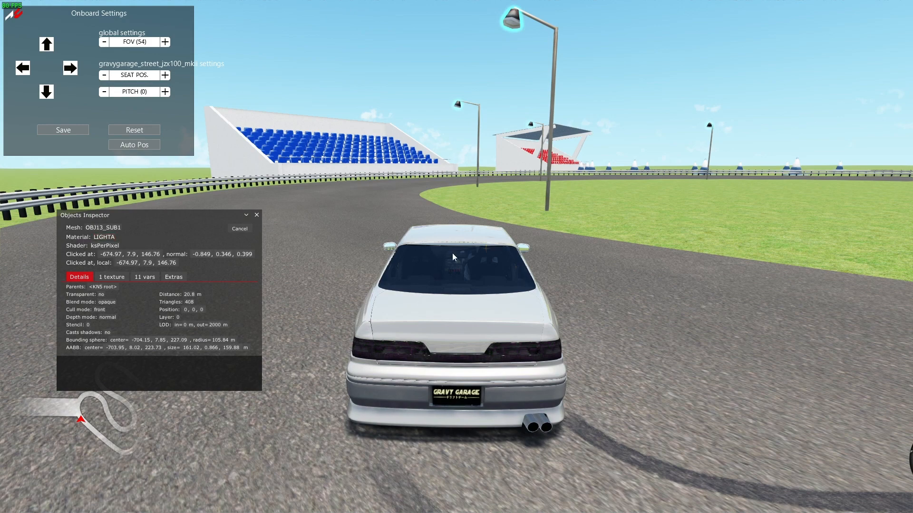
mouse_move(526, 236)
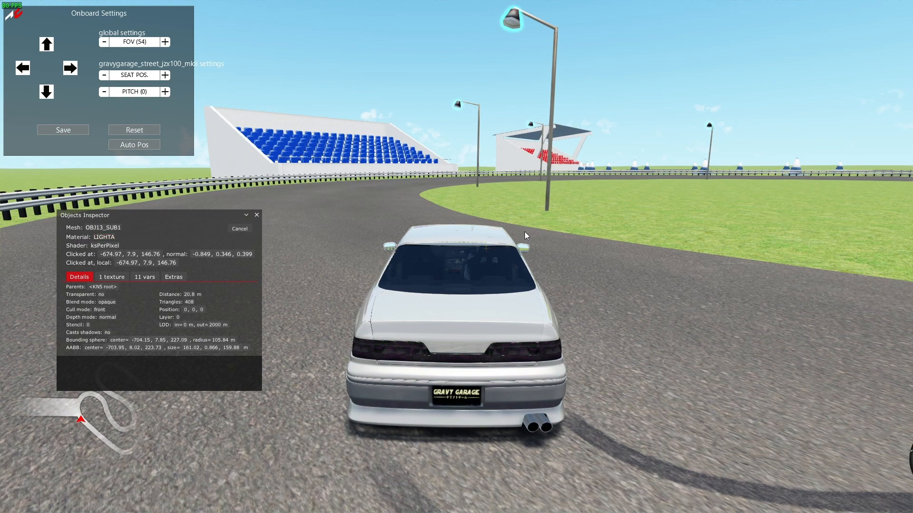
mouse_move(509, 38)
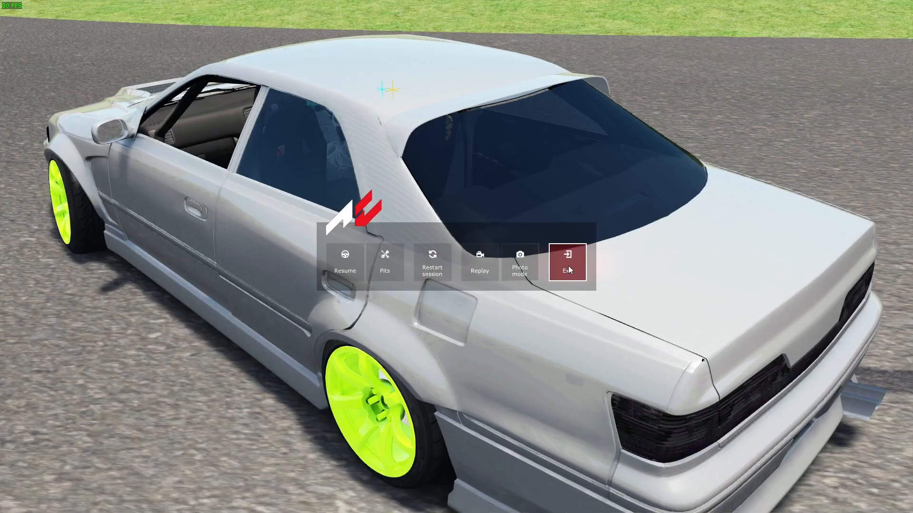
Step: Exit the session and create a new extensions folder inside the newmap1 track folder
click(567, 262)
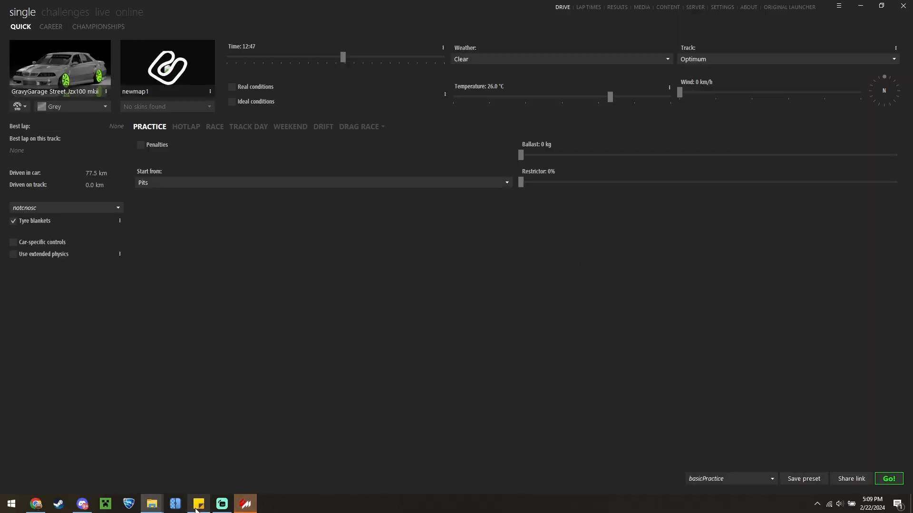
click(197, 504)
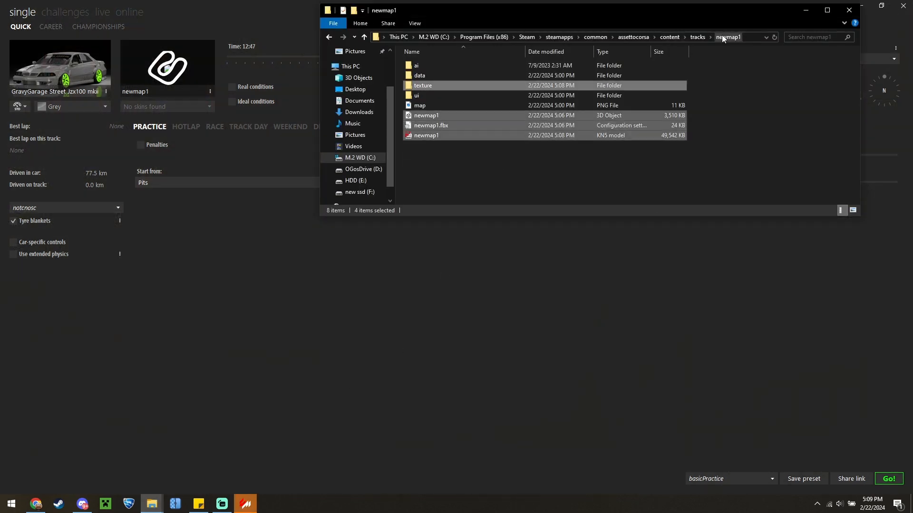
right_click(554, 175)
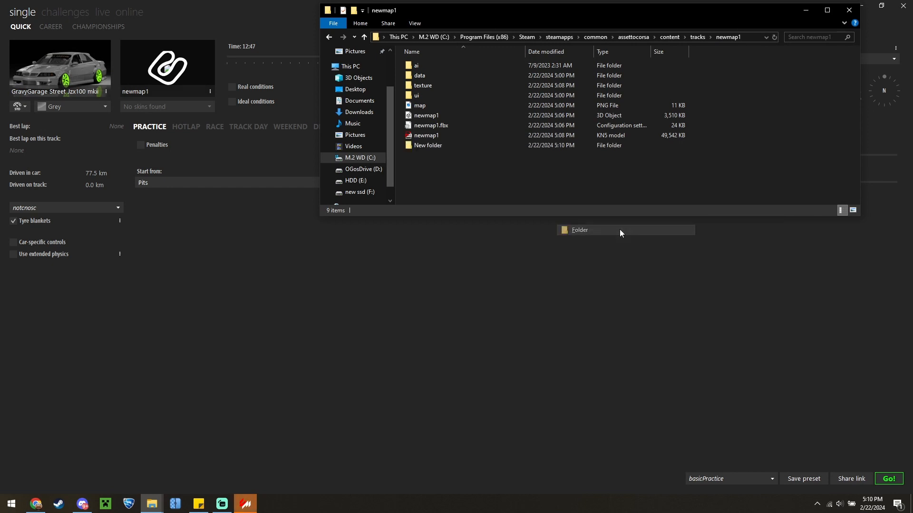
text(exten)
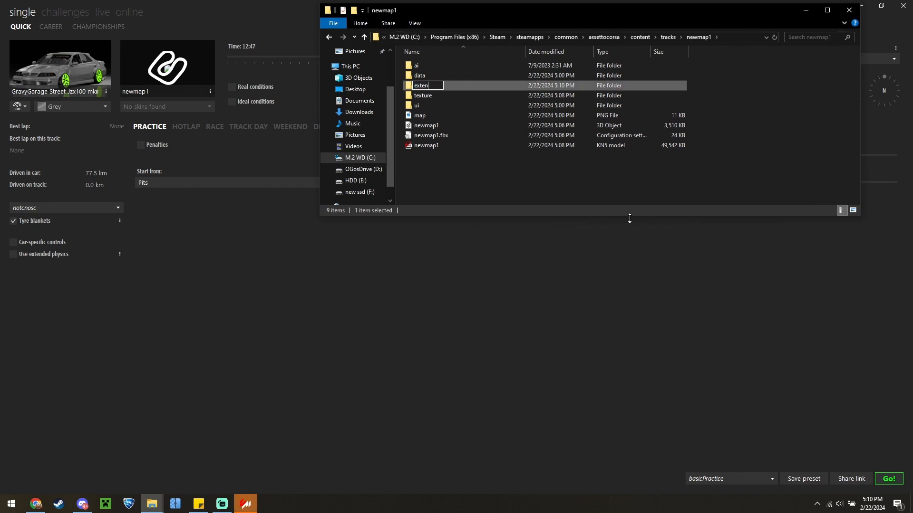
text(sions)
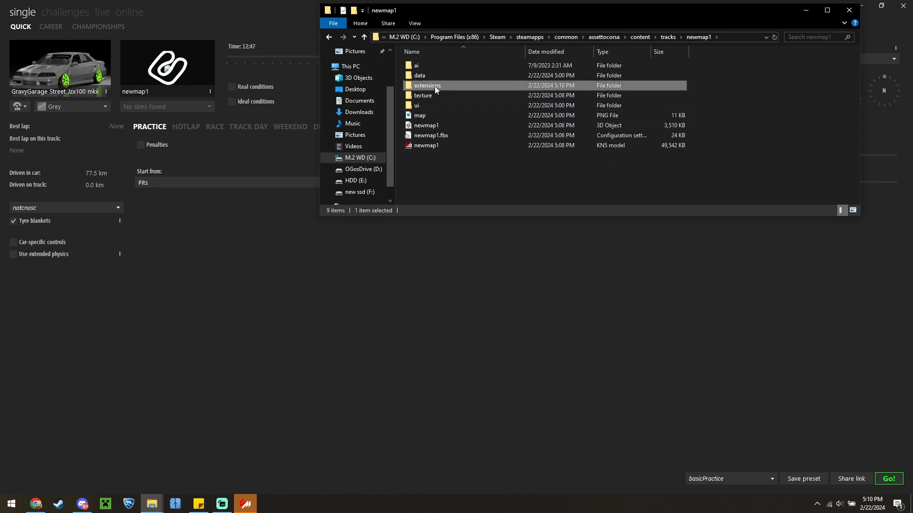
double_click(428, 85)
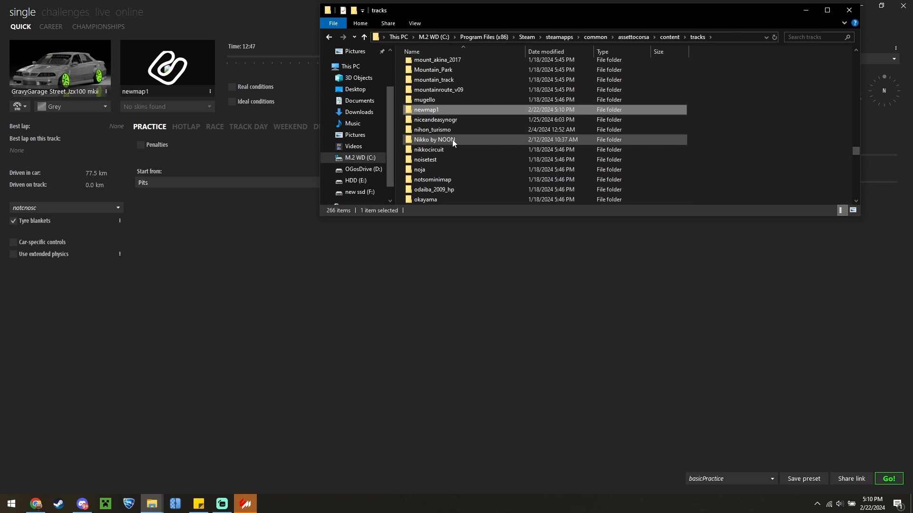
mouse_move(445, 167)
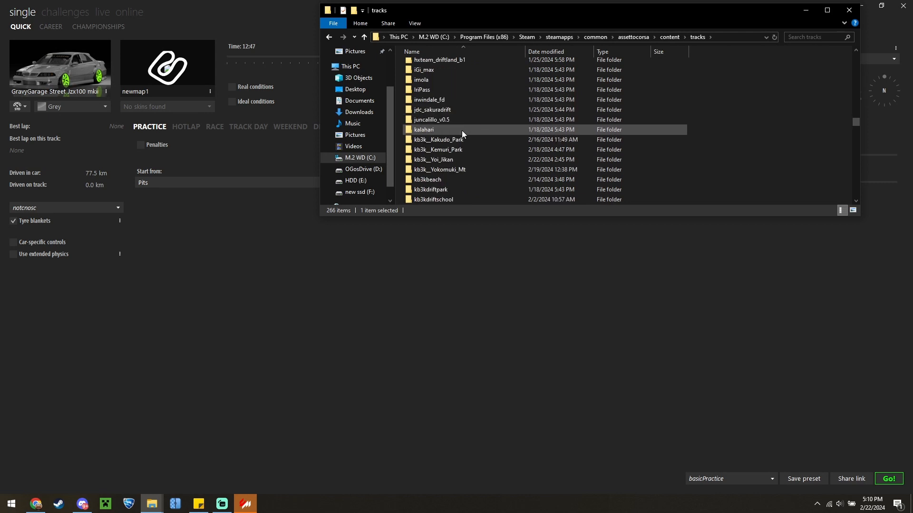
Step: Copy ext_config from kb3k__Yoi_Jikan's extension folder and return to the tracks list
double_click(434, 159)
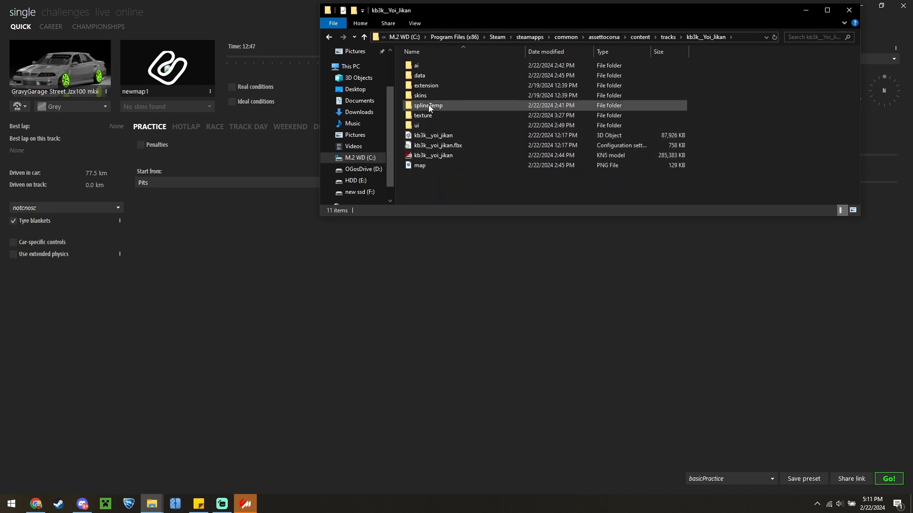
mouse_move(426, 85)
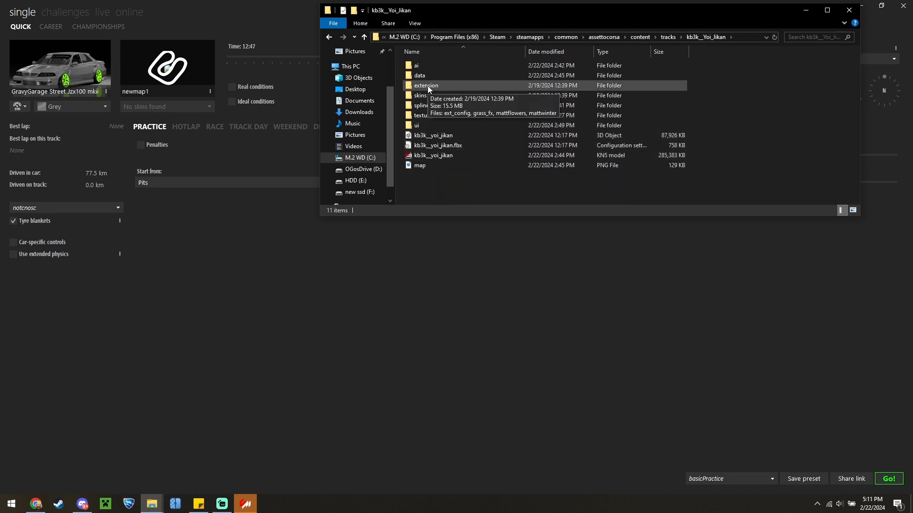
right_click(420, 82)
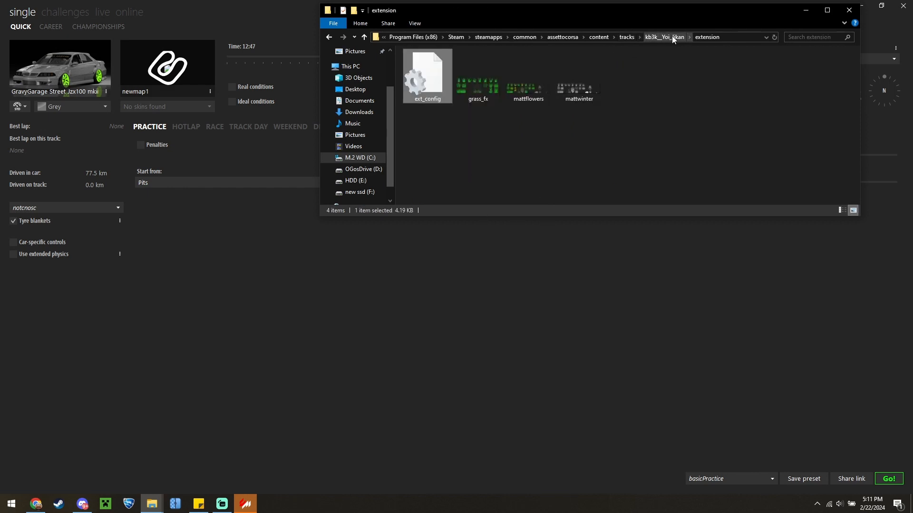
click(627, 37)
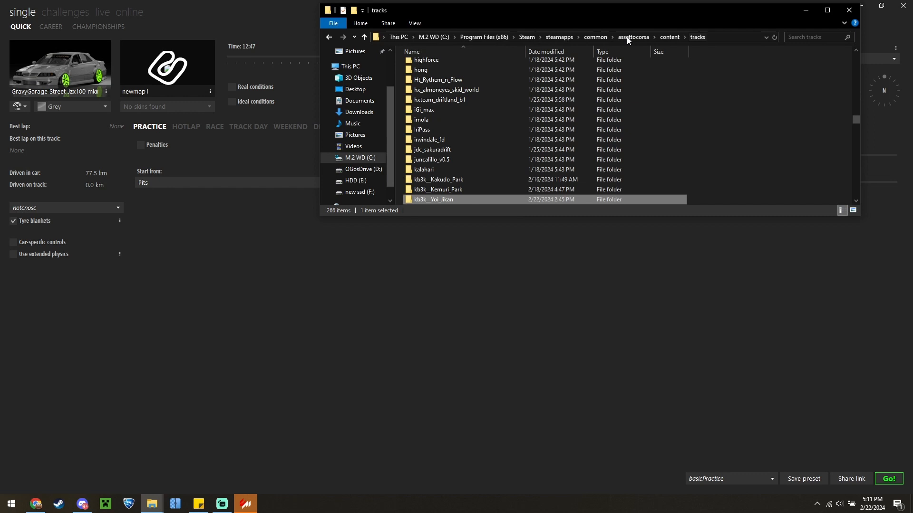
scroll(down, 3)
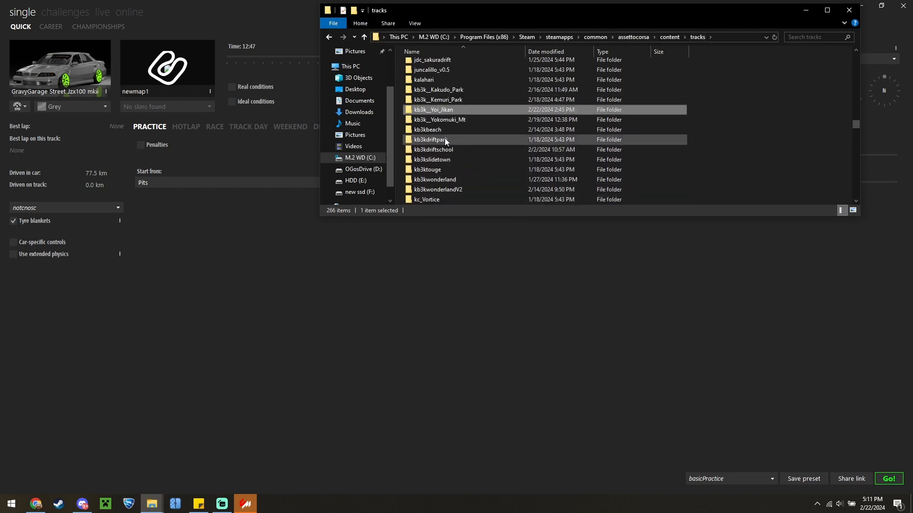
mouse_move(442, 160)
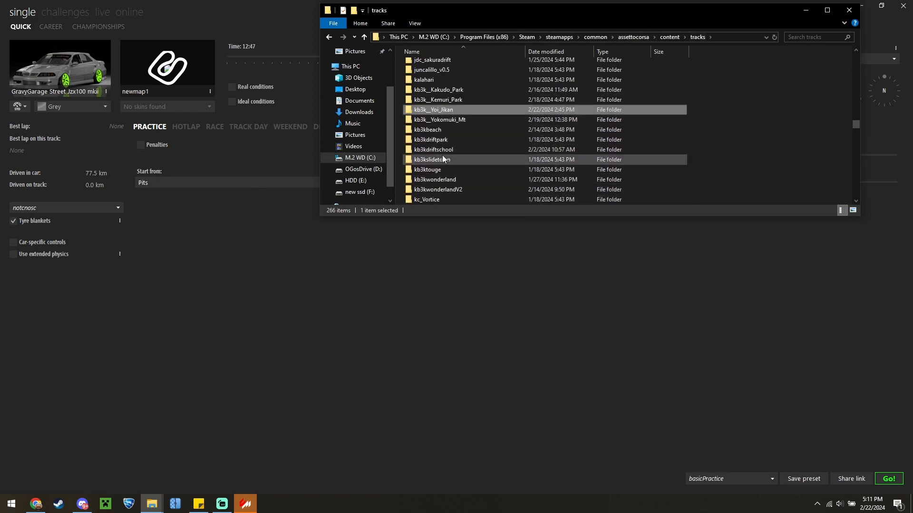
scroll(down, 3)
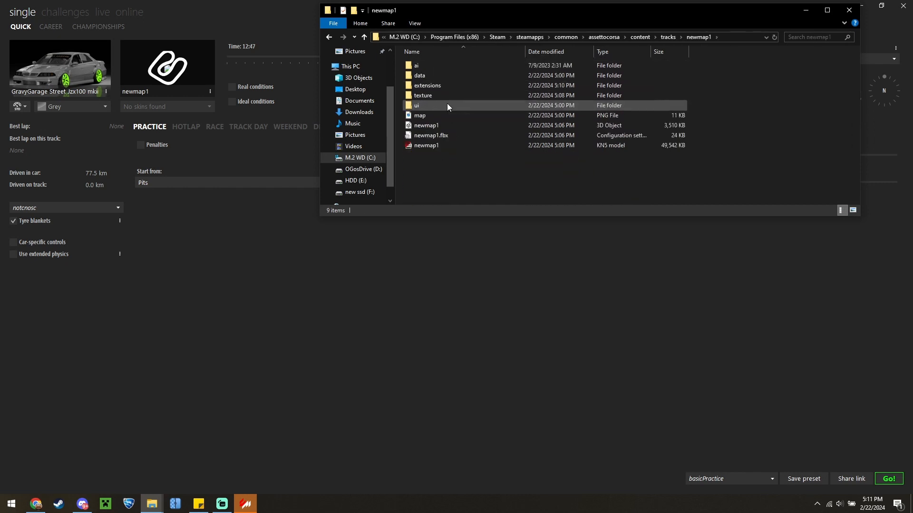
Step: Rename the folder to extension, open it and edit its ext_config in Notepad++
click(427, 85)
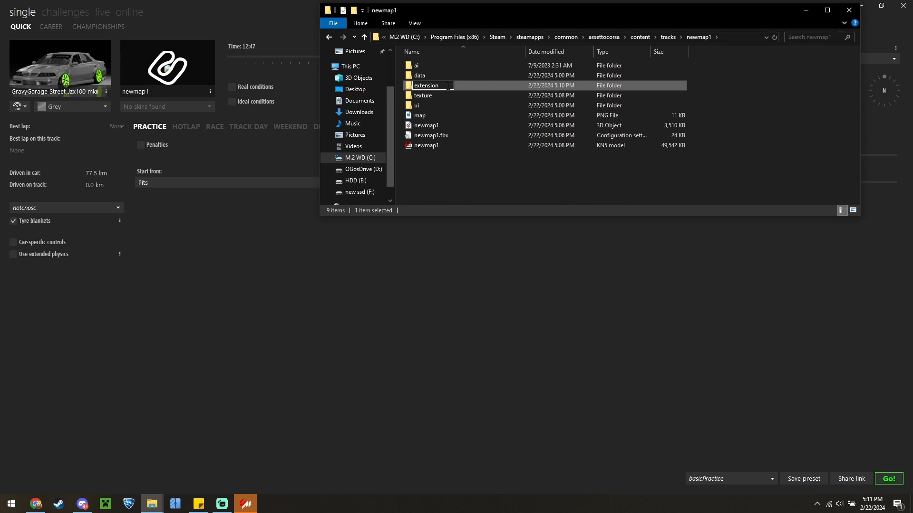
mouse_move(435, 86)
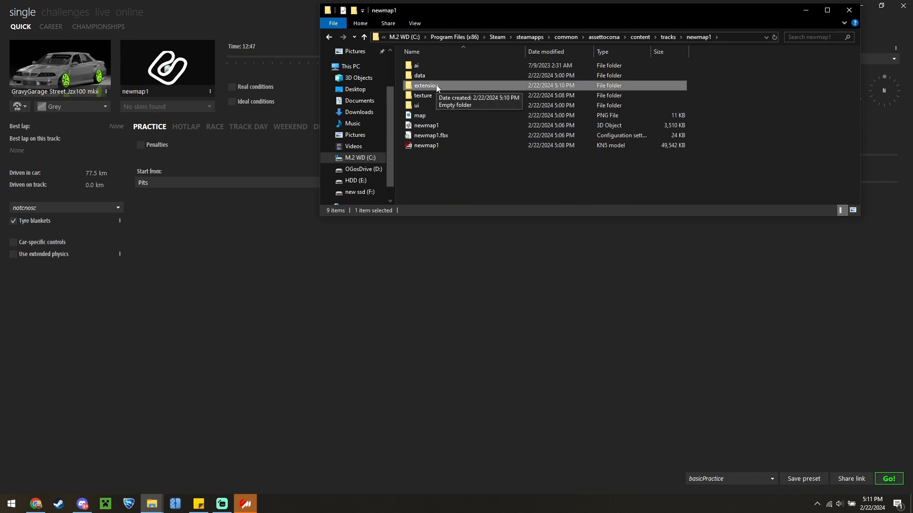
double_click(425, 86)
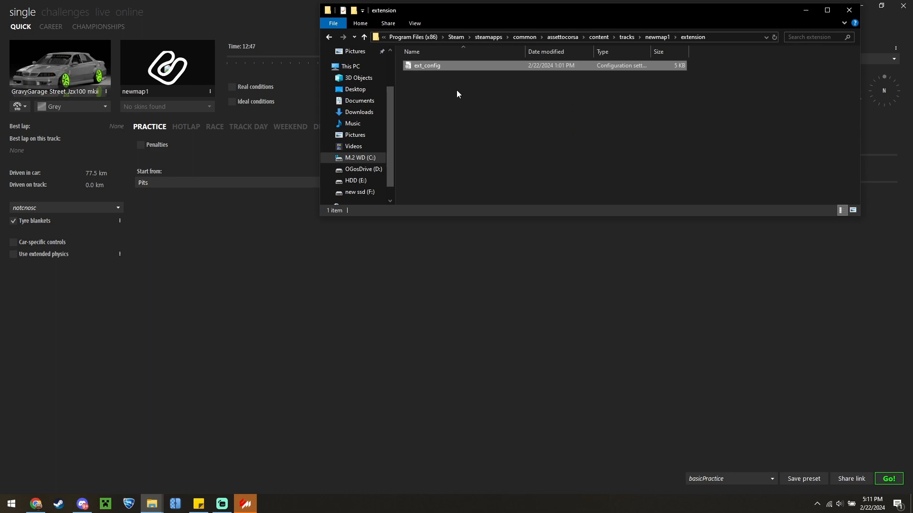
right_click(427, 66)
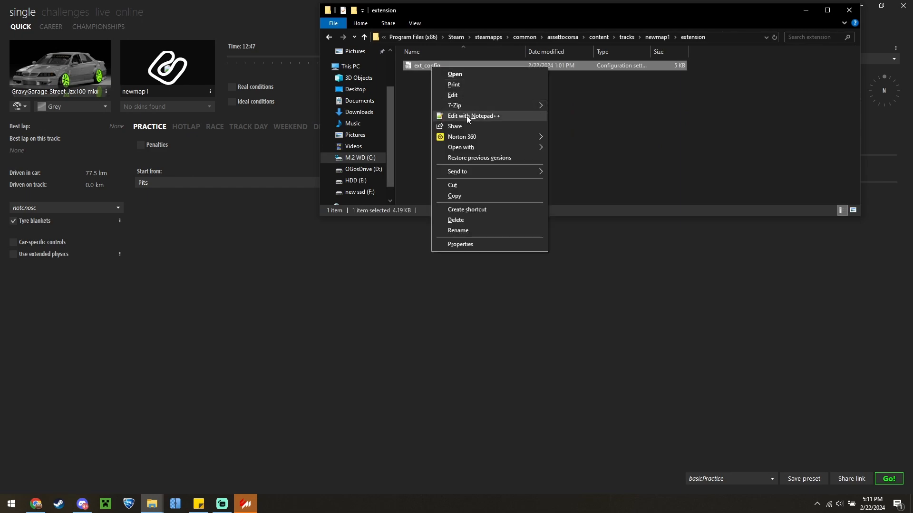
click(472, 116)
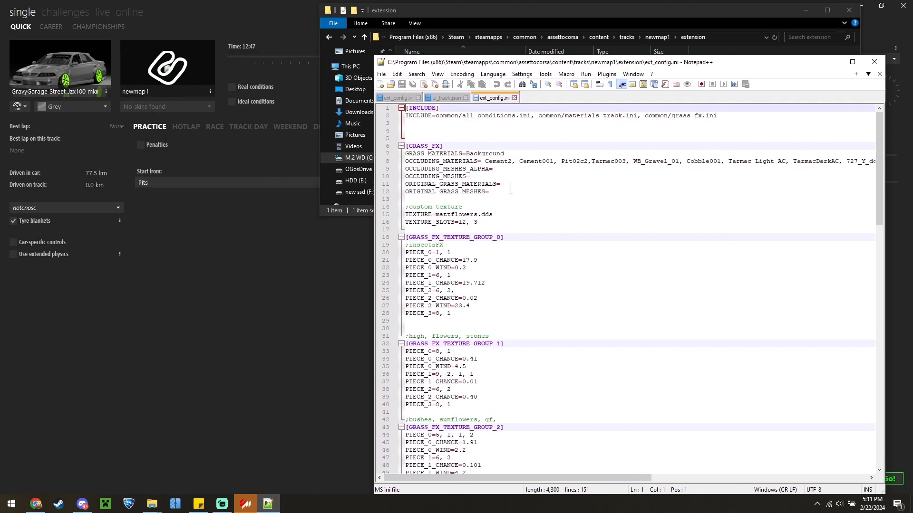
scroll(down, 3)
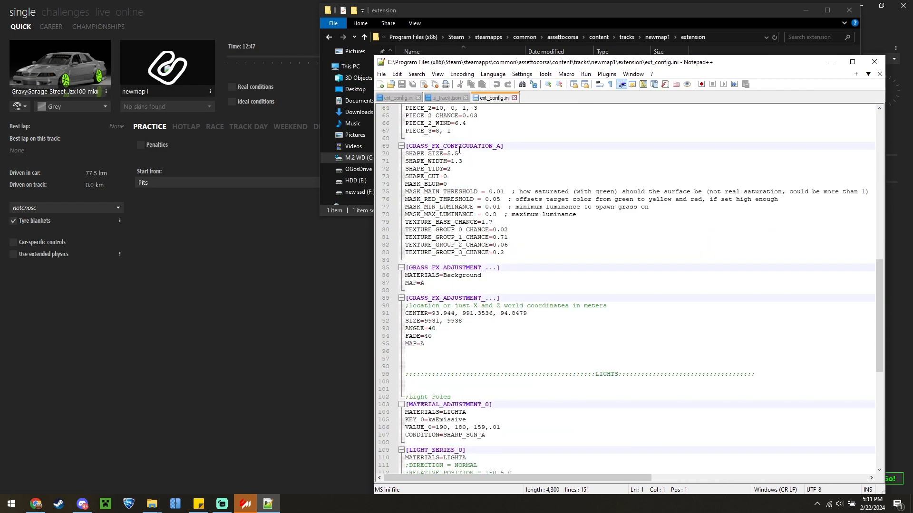
scroll(down, 3)
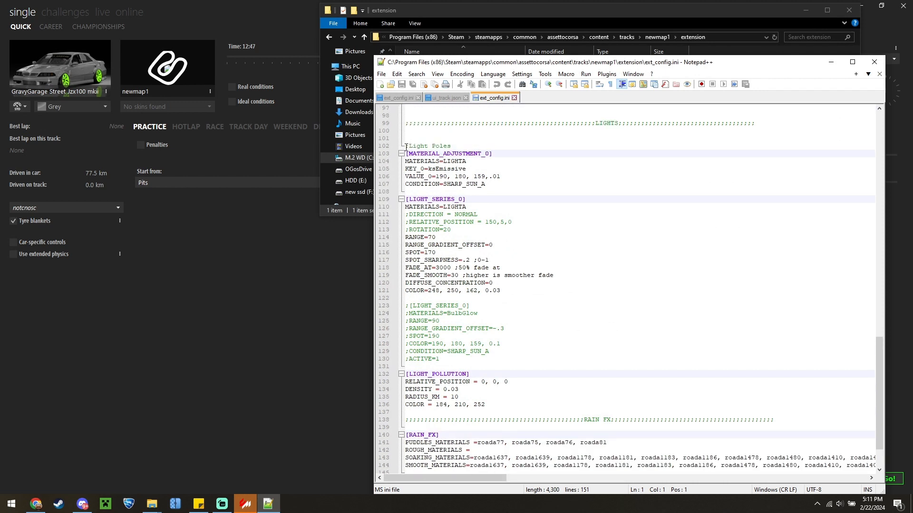
drag(406, 145, 438, 358)
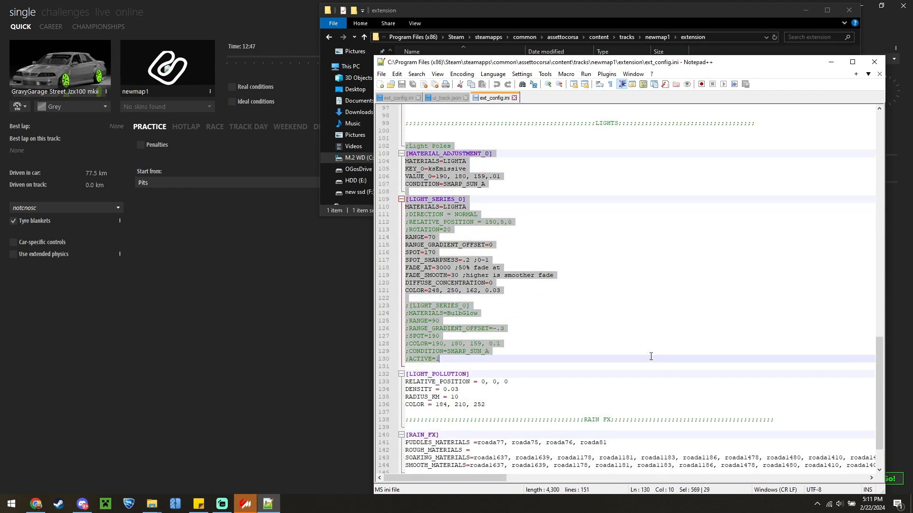
mouse_move(425, 165)
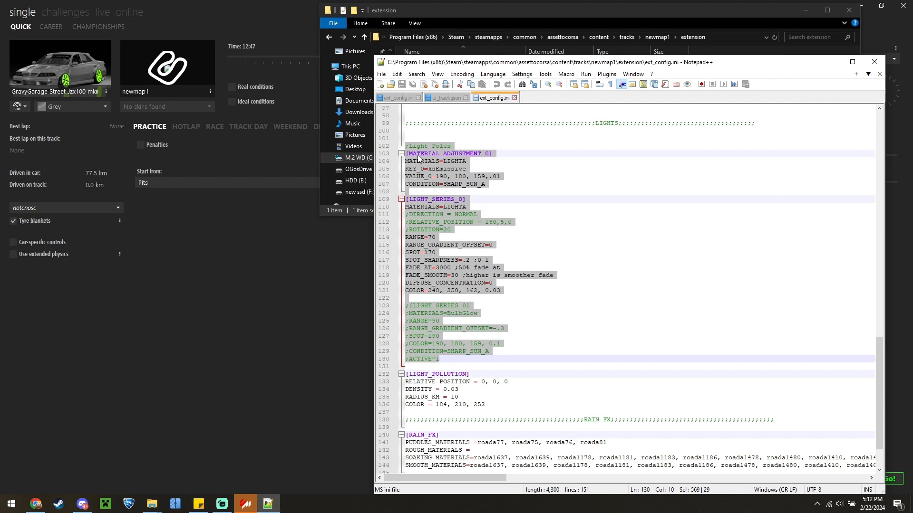
mouse_move(480, 160)
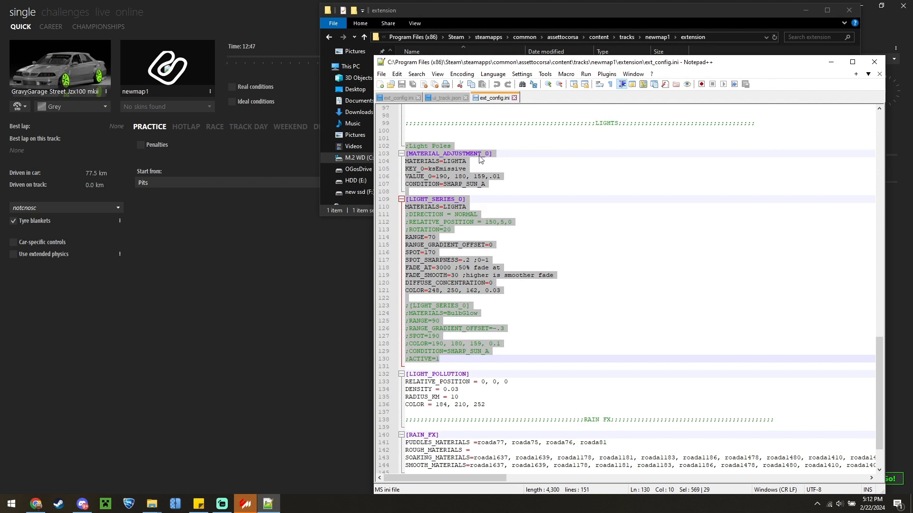
mouse_move(408, 165)
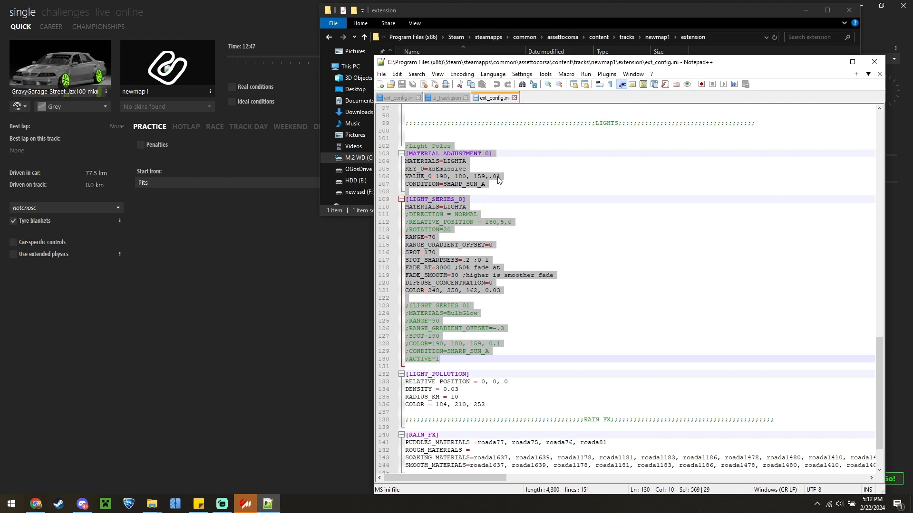
mouse_move(501, 180)
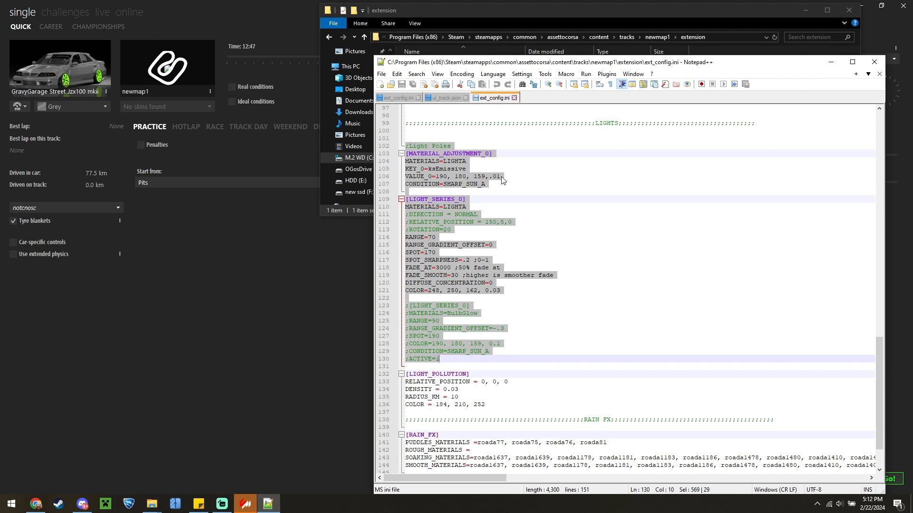
click(445, 183)
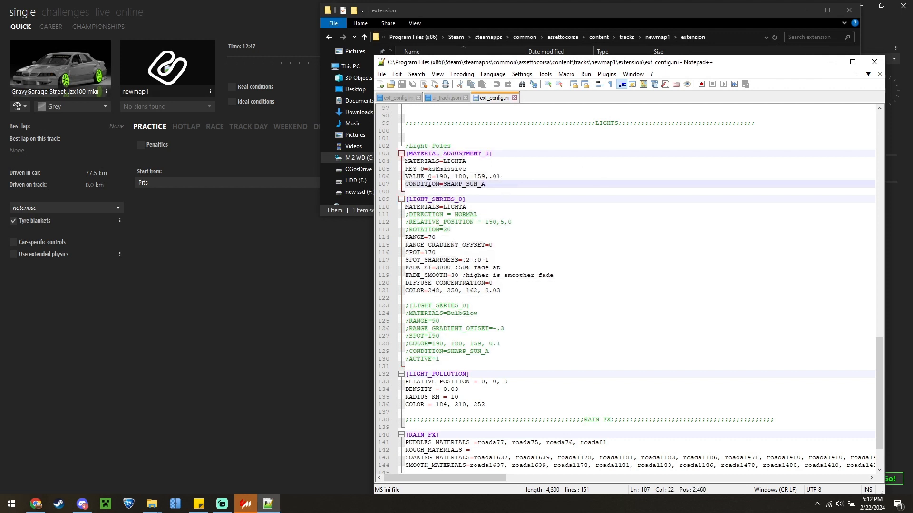
Step: In [LIGHT_SERIES_0], change RANGE to 50 and SPOT to 30
scroll(down, 3)
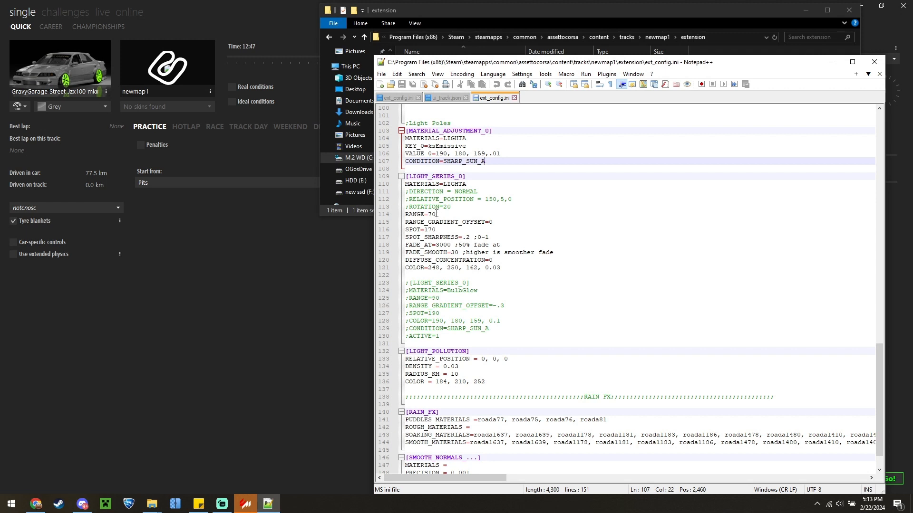
double_click(432, 214)
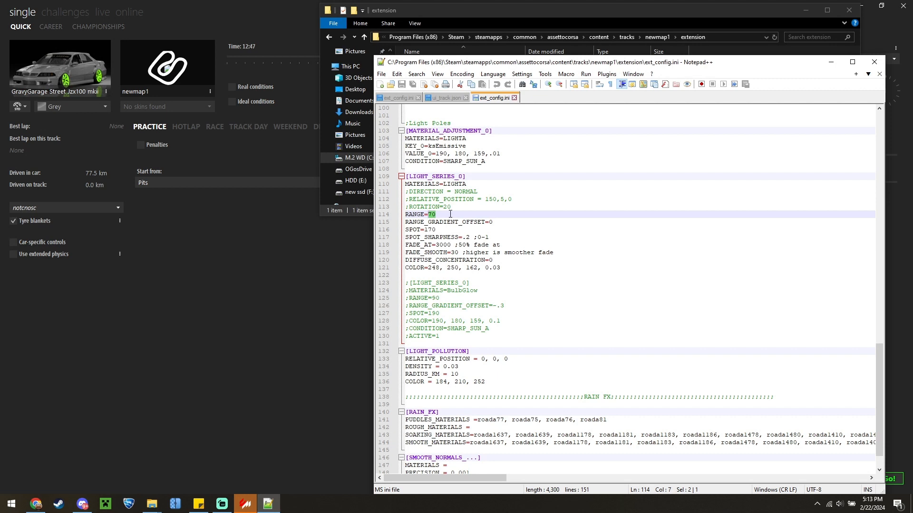
text(50)
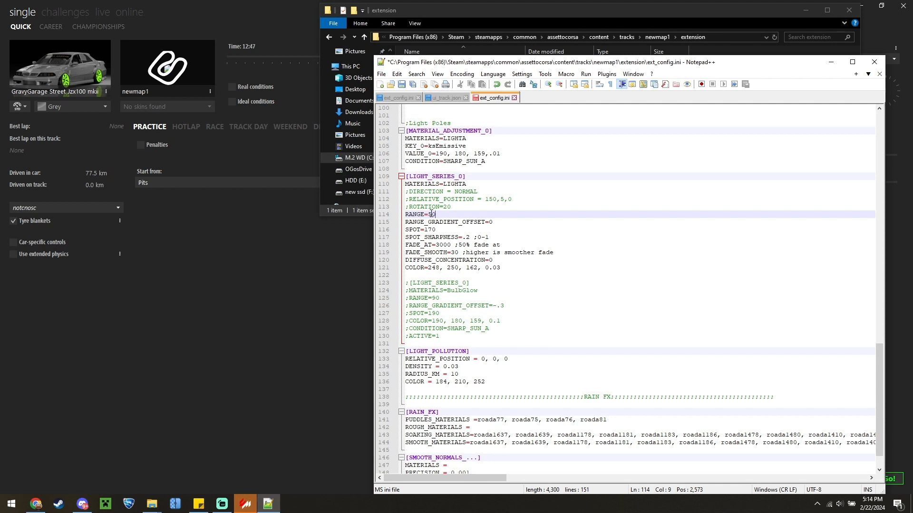
text(0)
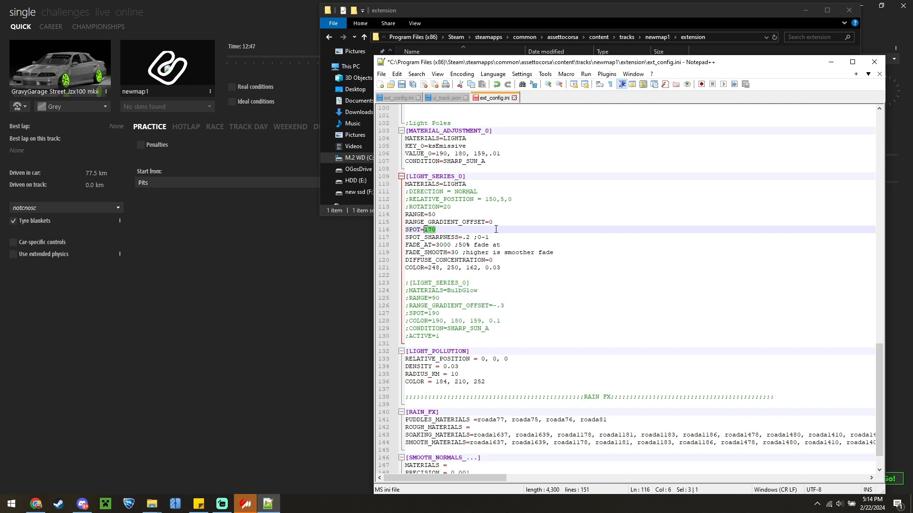
text(30)
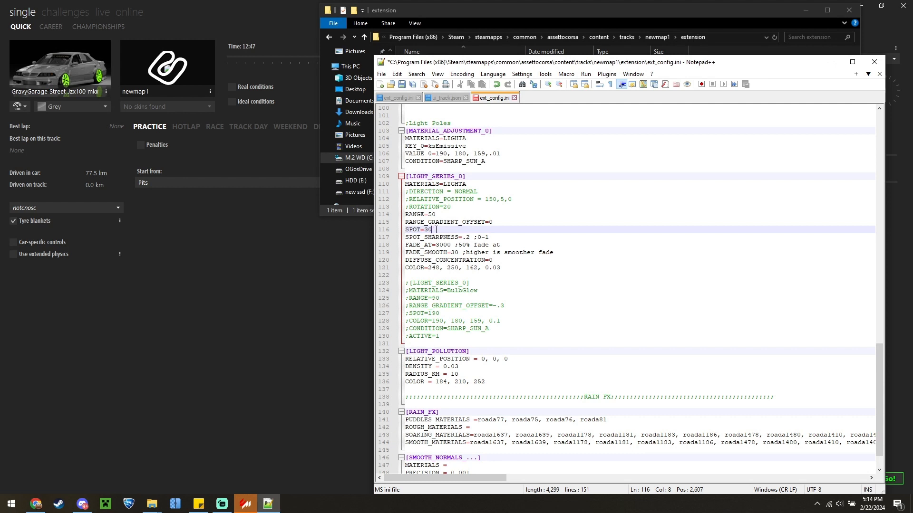
double_click(425, 229)
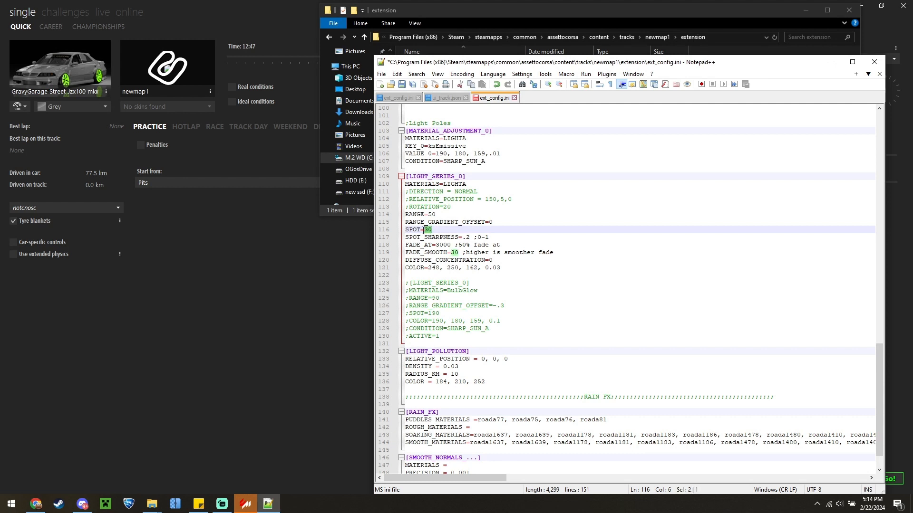
Step: Set SPOT to 100, FADE_AT to 1000 and adjust SPOT_SHARPNESS and the colour brightness
text(100)
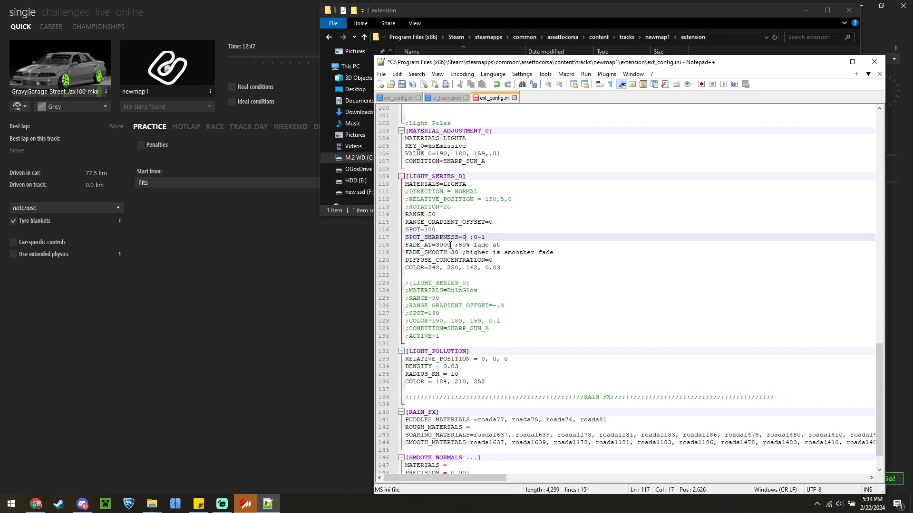
double_click(437, 244)
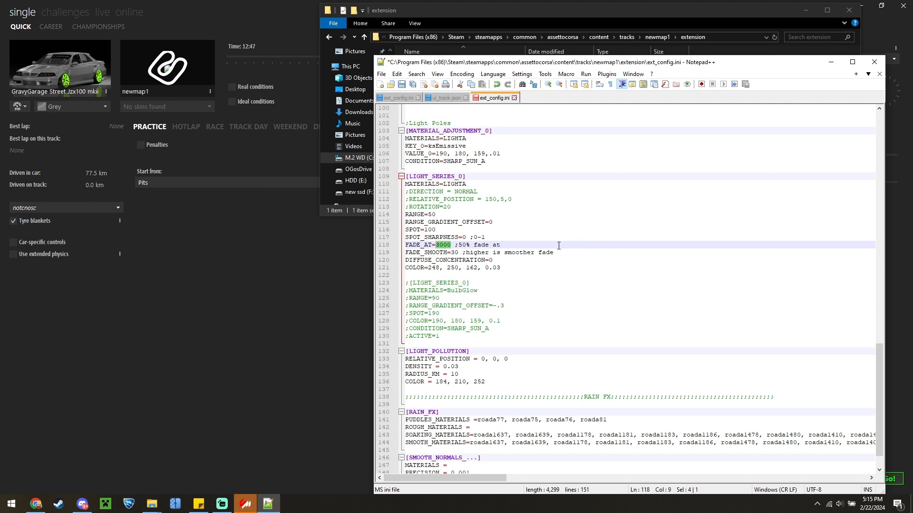
mouse_move(475, 261)
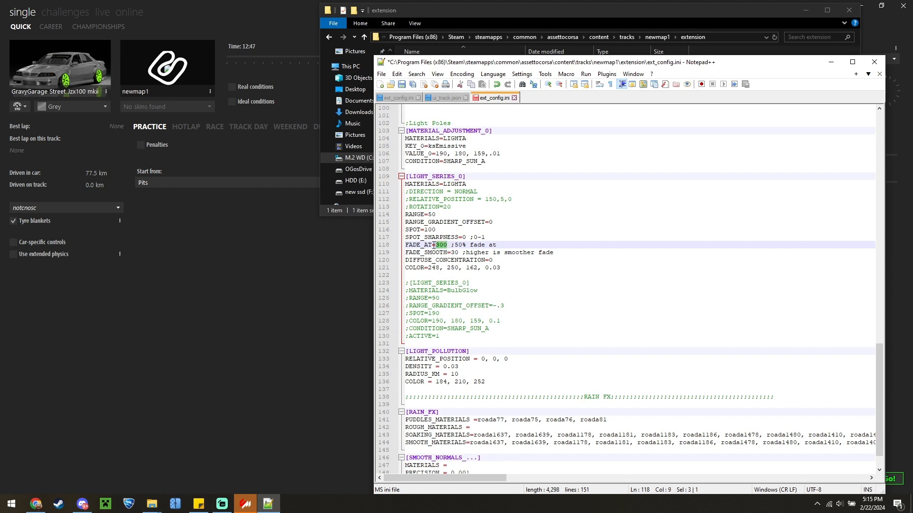
text(1000)
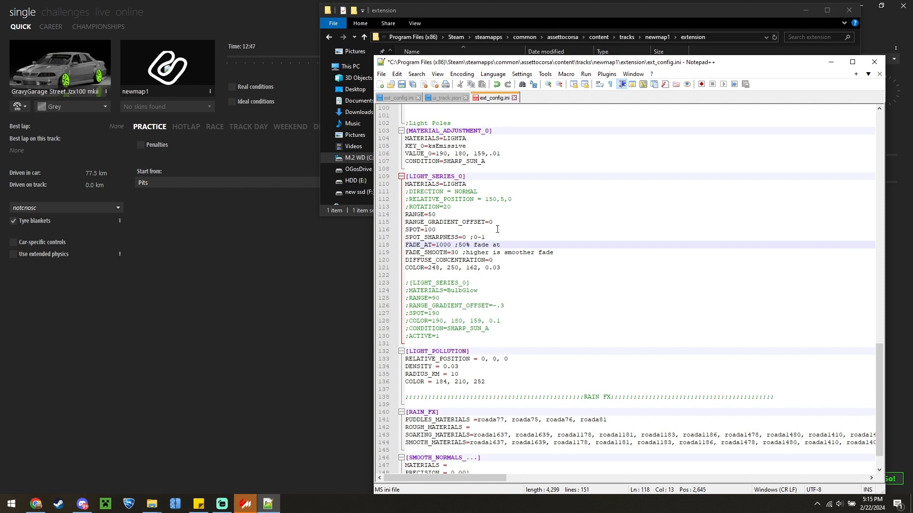
mouse_move(483, 209)
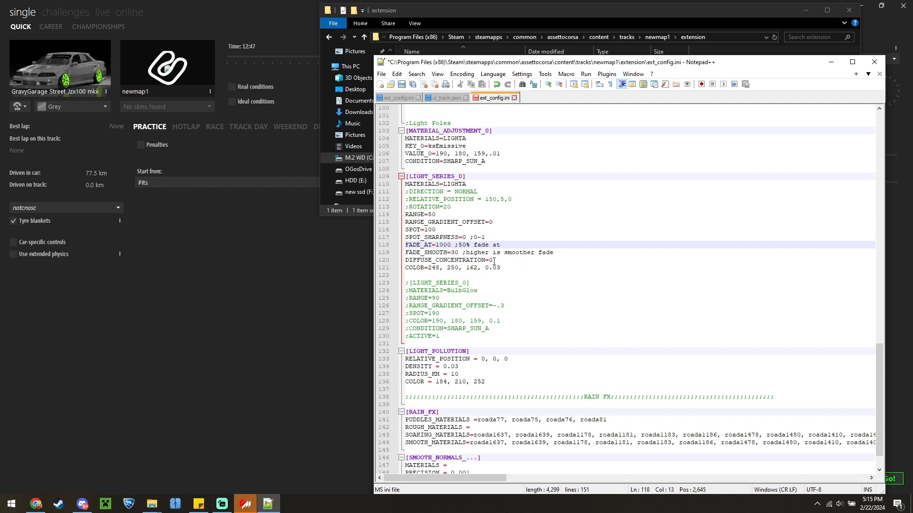
click(439, 267)
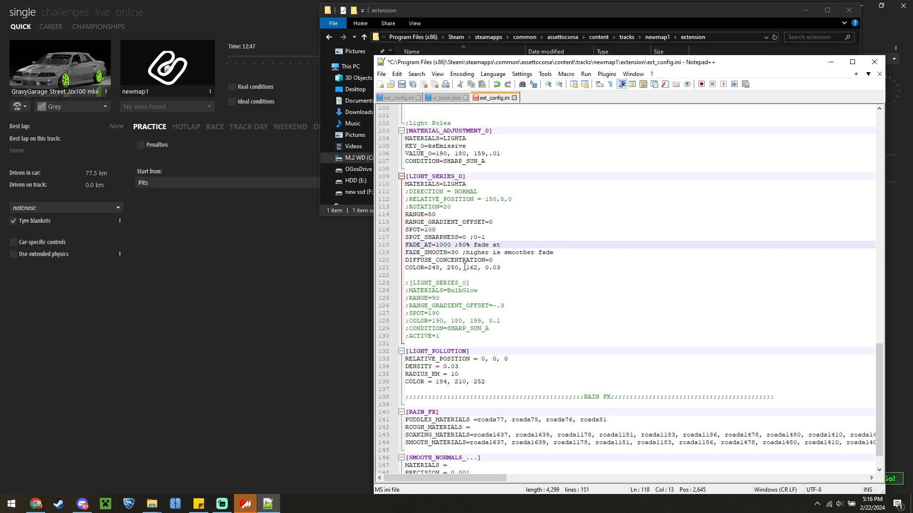
click(494, 268)
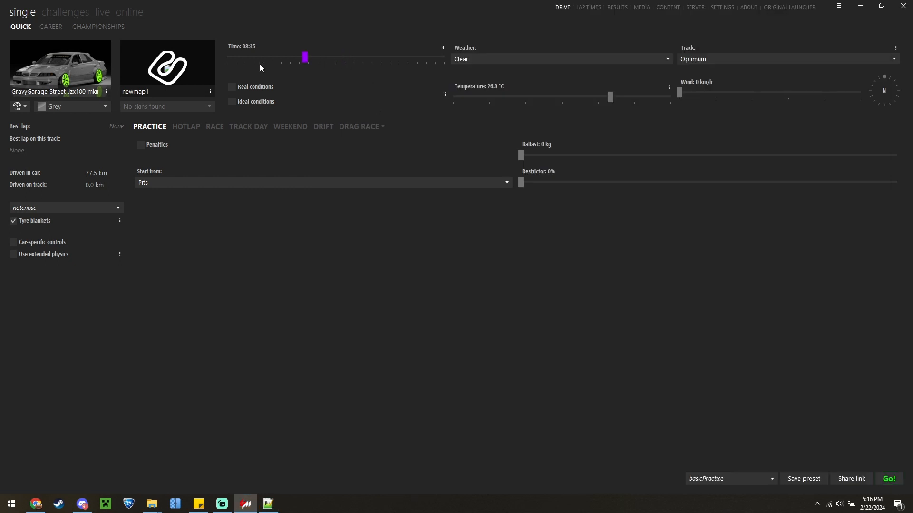
Step: Set session time to 01:14, drive a night practice on newmap1, then exit to the launcher
drag(304, 57, 238, 57)
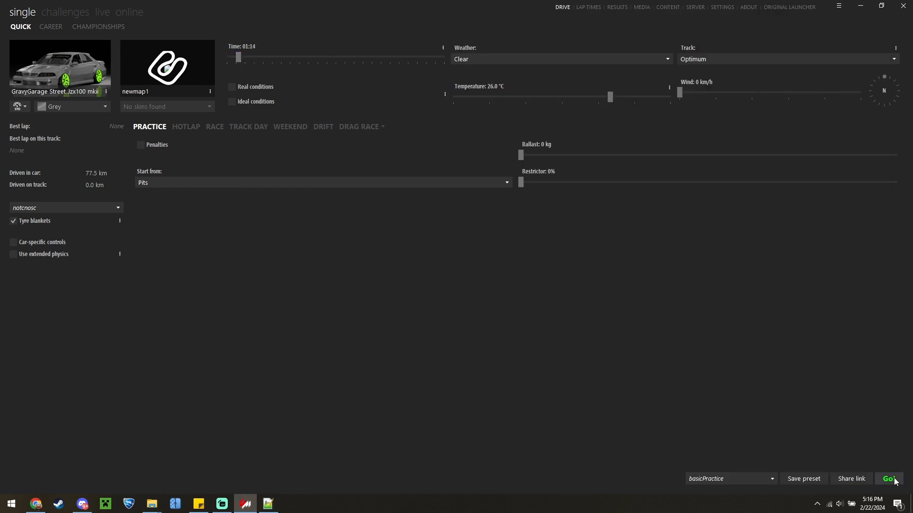
click(889, 478)
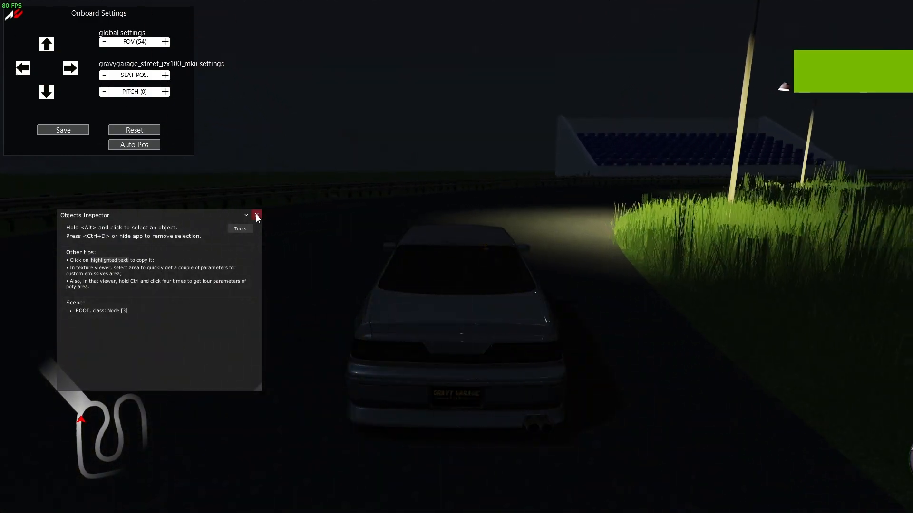
click(255, 215)
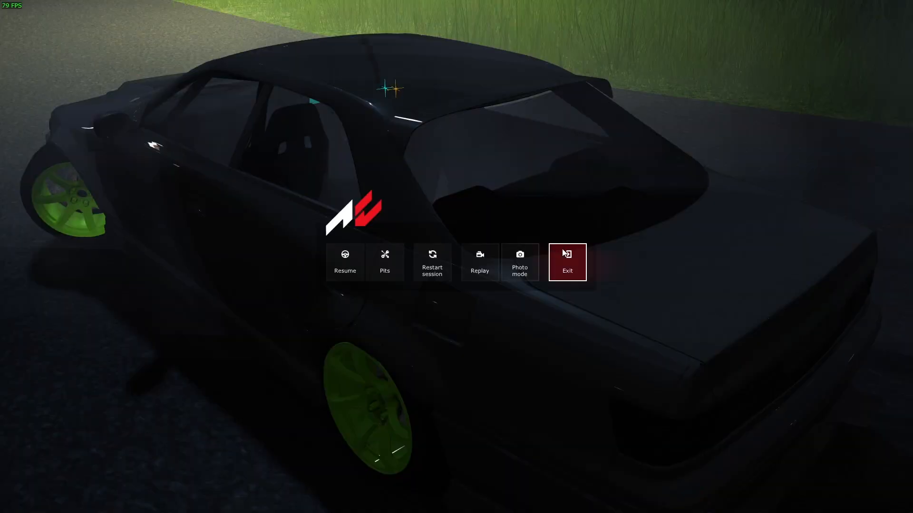
click(566, 263)
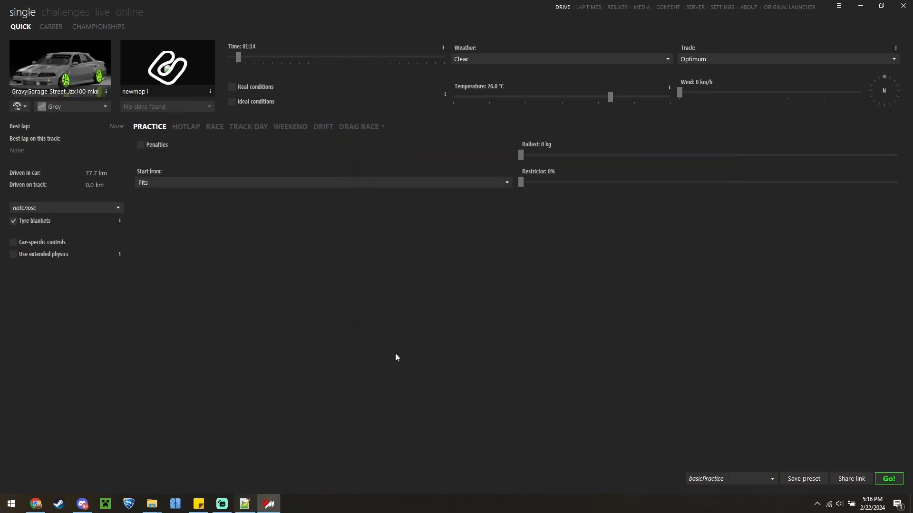
Step: Change SPOT to 160 and SPOT_SHARPNESS to .3, then start another session
click(244, 504)
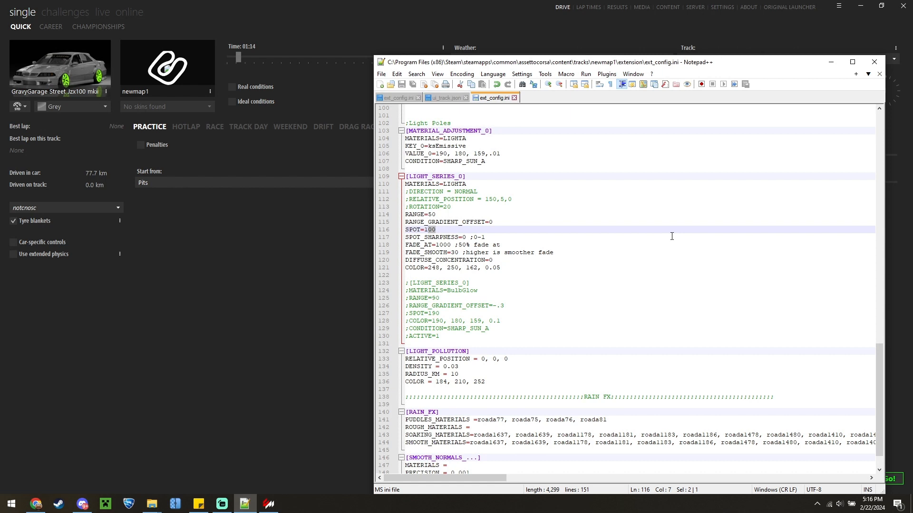
text(60)
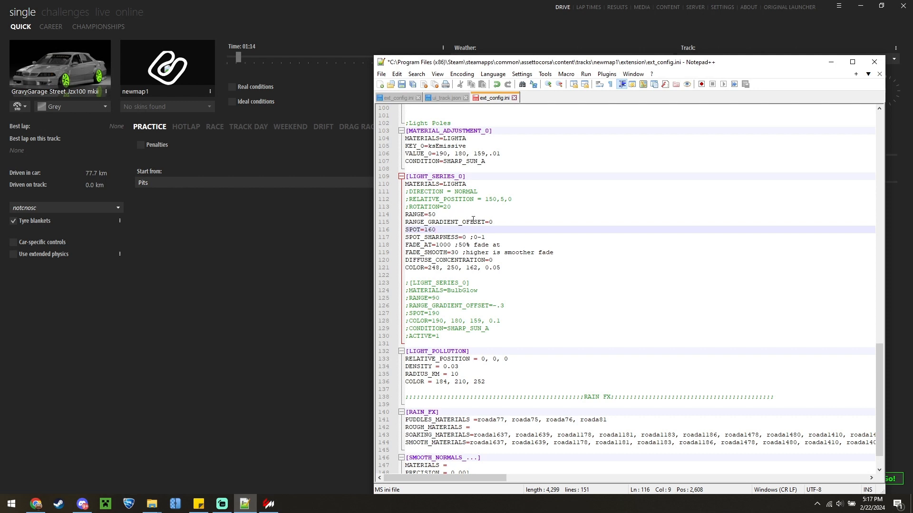
click(466, 238)
text(.3)
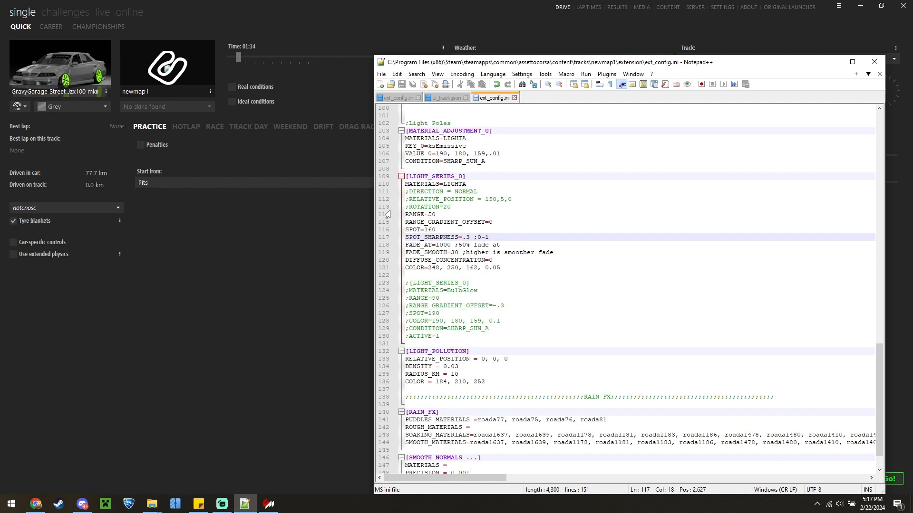
click(890, 478)
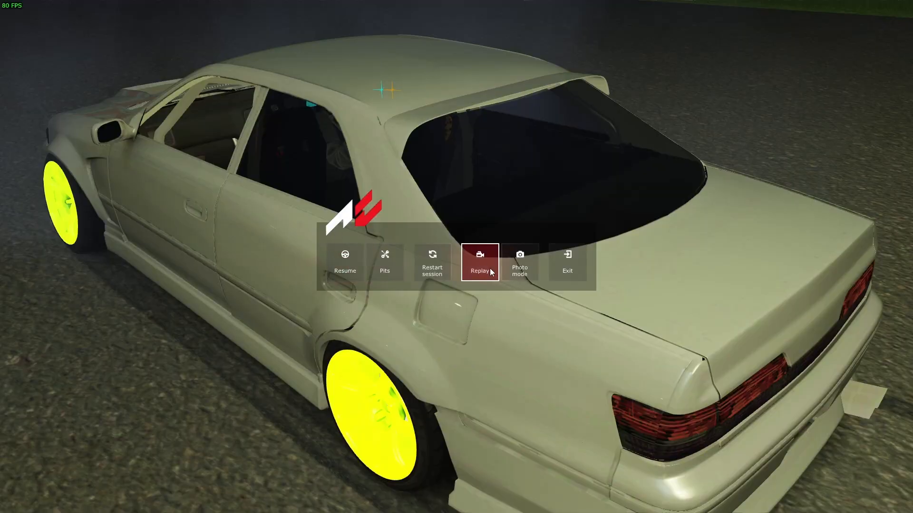
Step: Enter photo mode for an overhead night view of the pole lights along the road
click(519, 261)
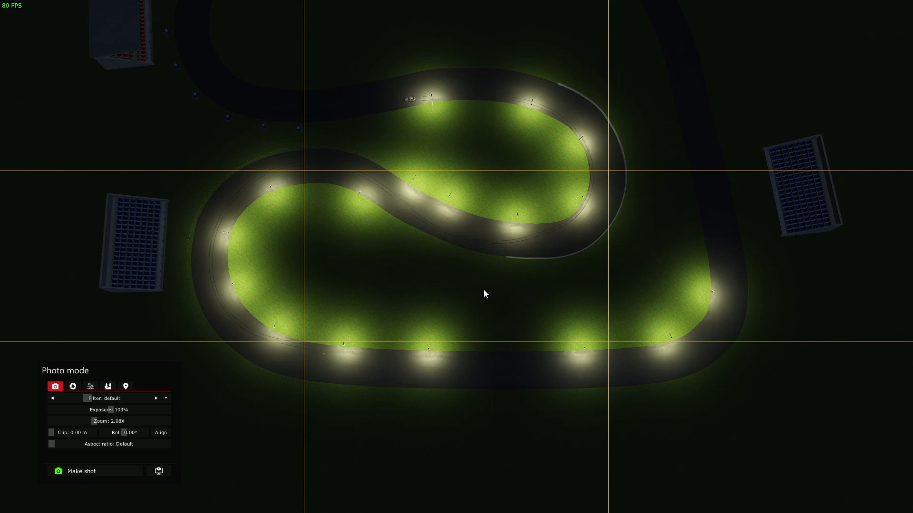
mouse_move(430, 287)
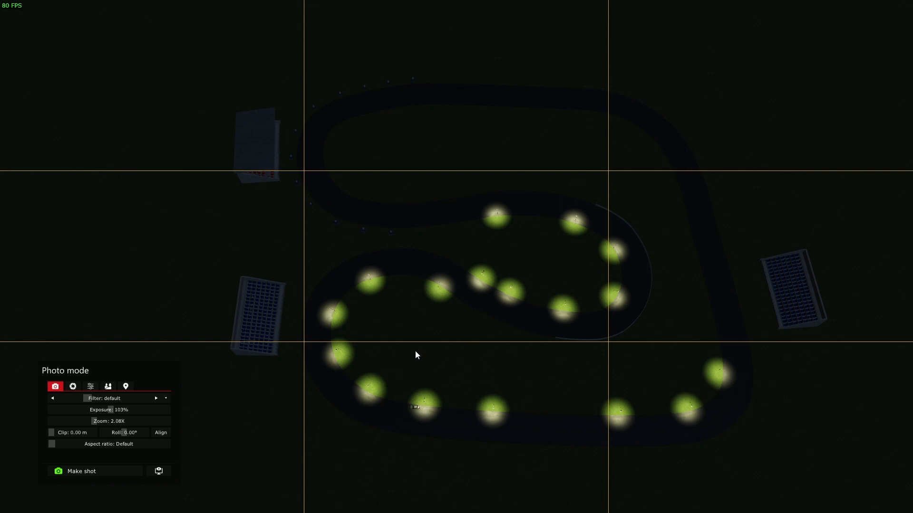
mouse_move(483, 325)
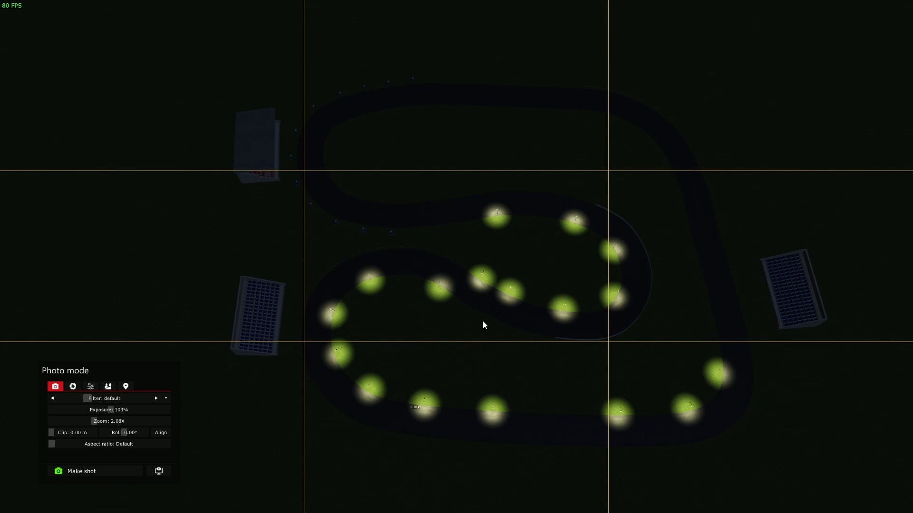
mouse_move(318, 326)
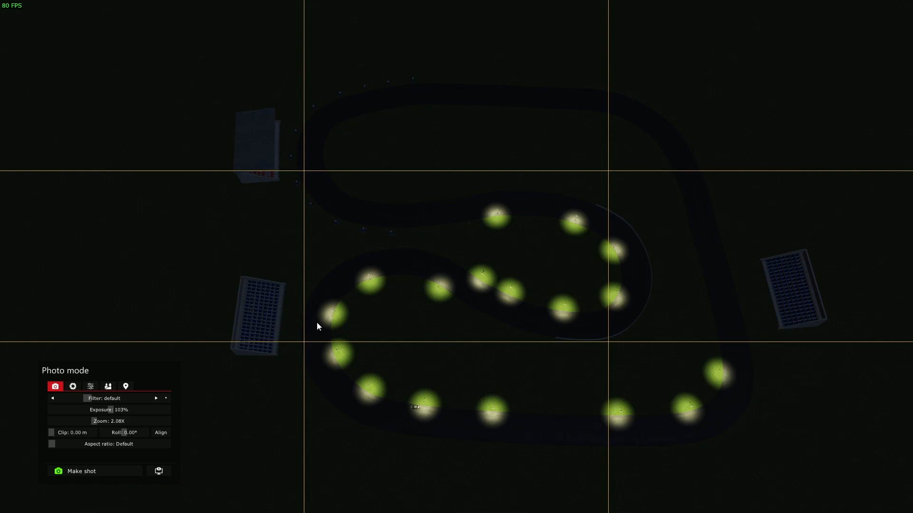
mouse_move(320, 310)
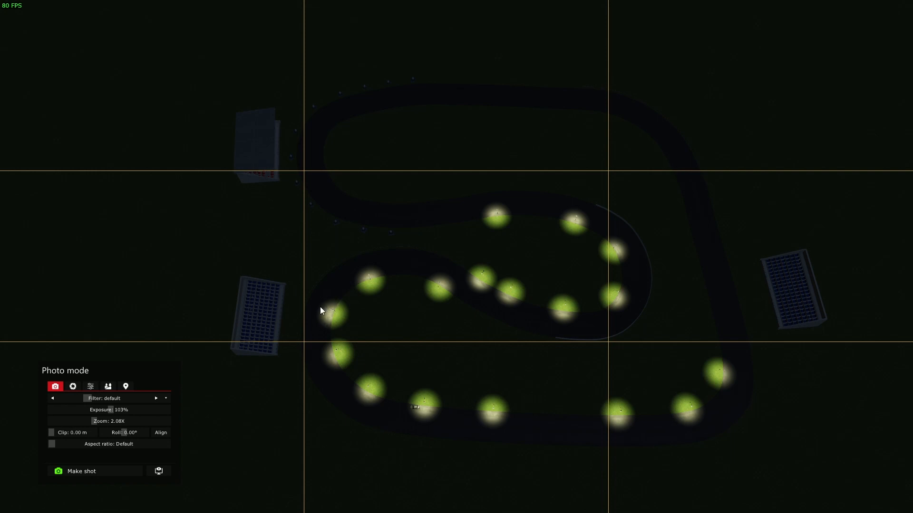
mouse_move(372, 326)
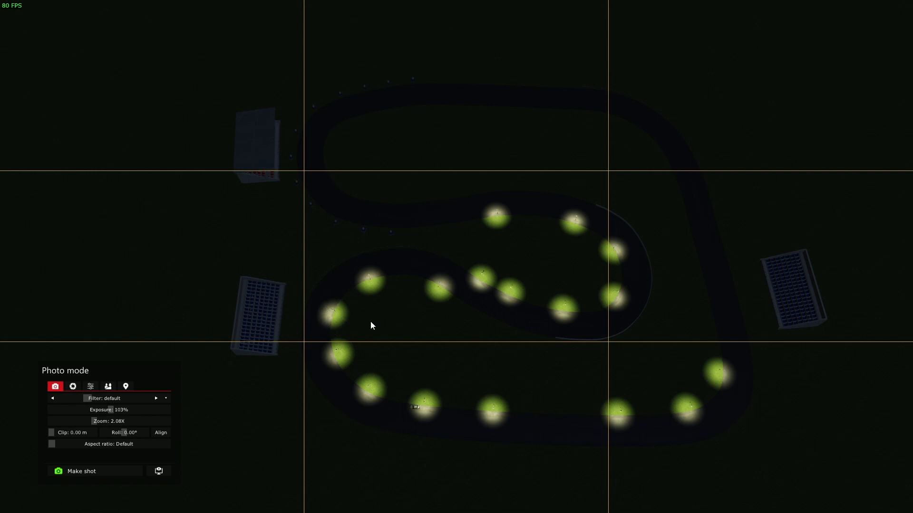
mouse_move(341, 312)
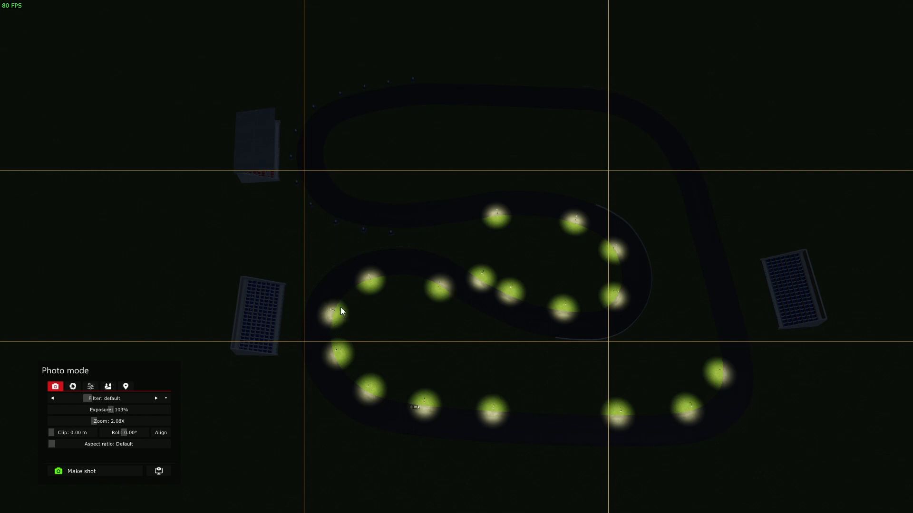
mouse_move(340, 292)
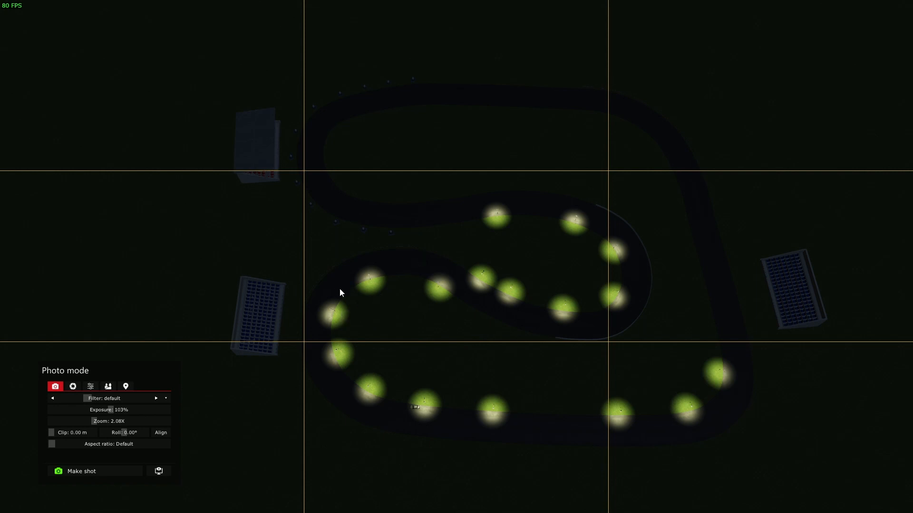
mouse_move(333, 302)
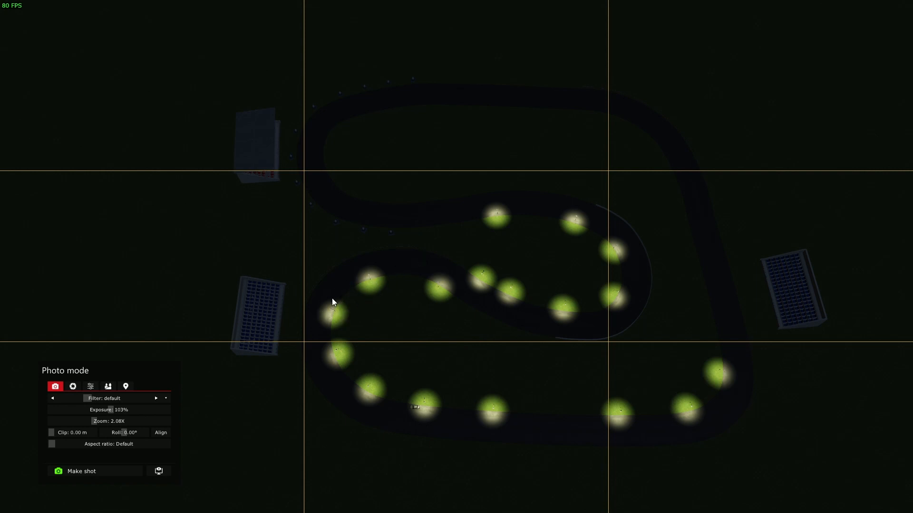
mouse_move(531, 337)
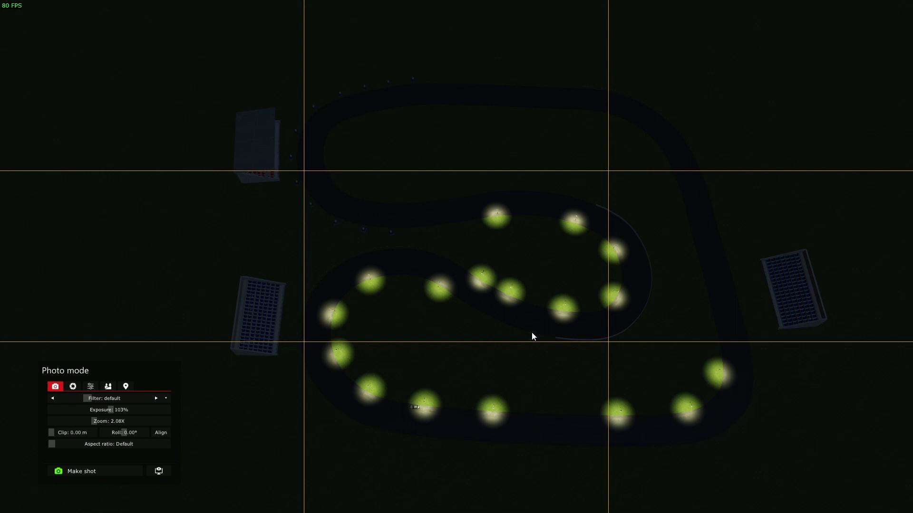